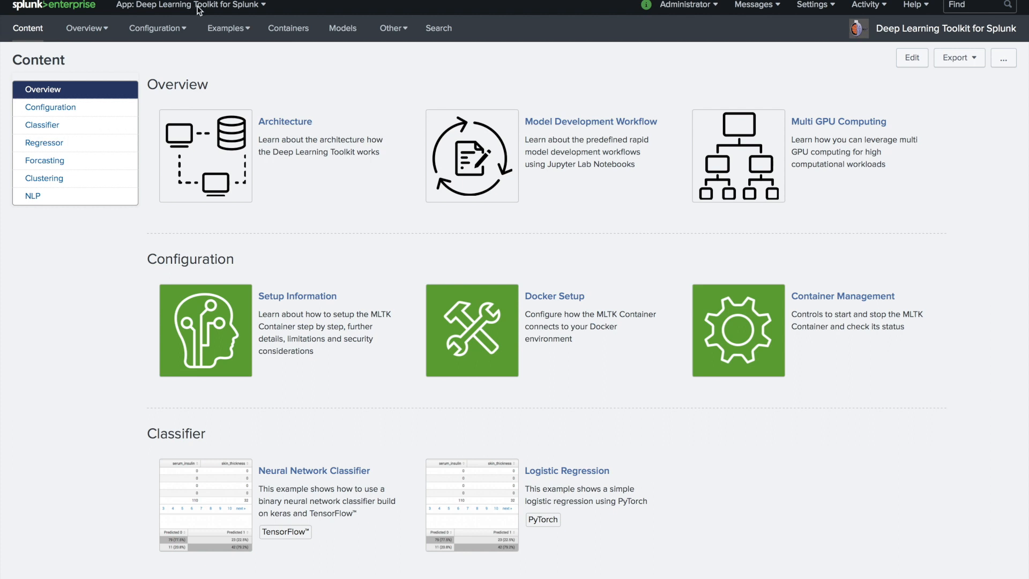
mouse_move(440, 86)
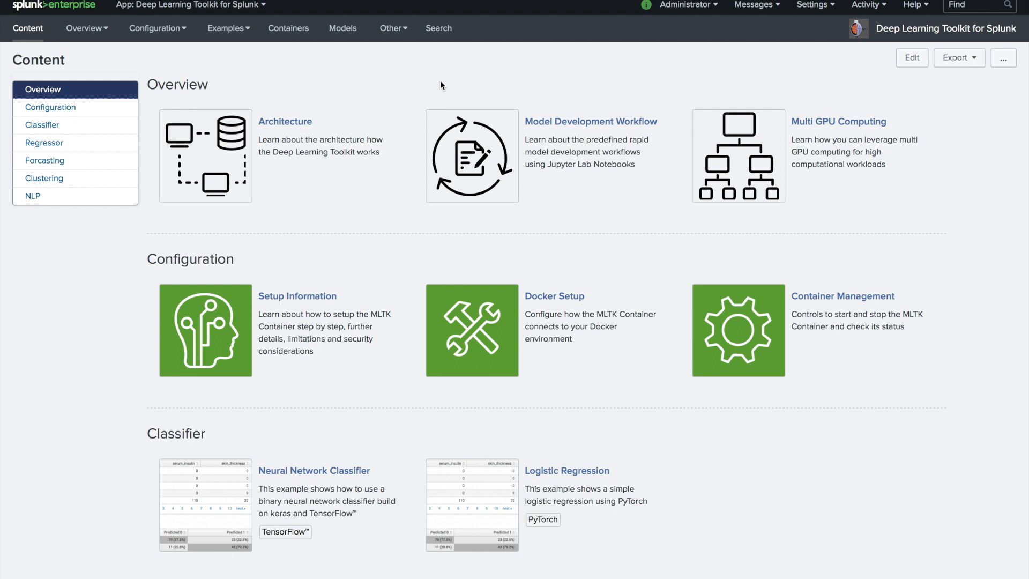
mouse_move(306, 144)
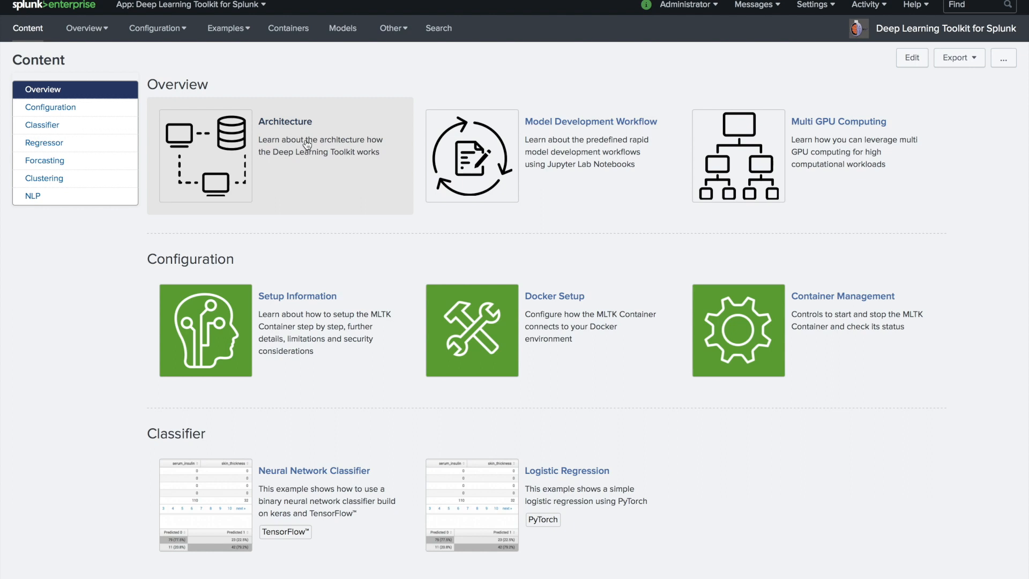
mouse_move(557, 154)
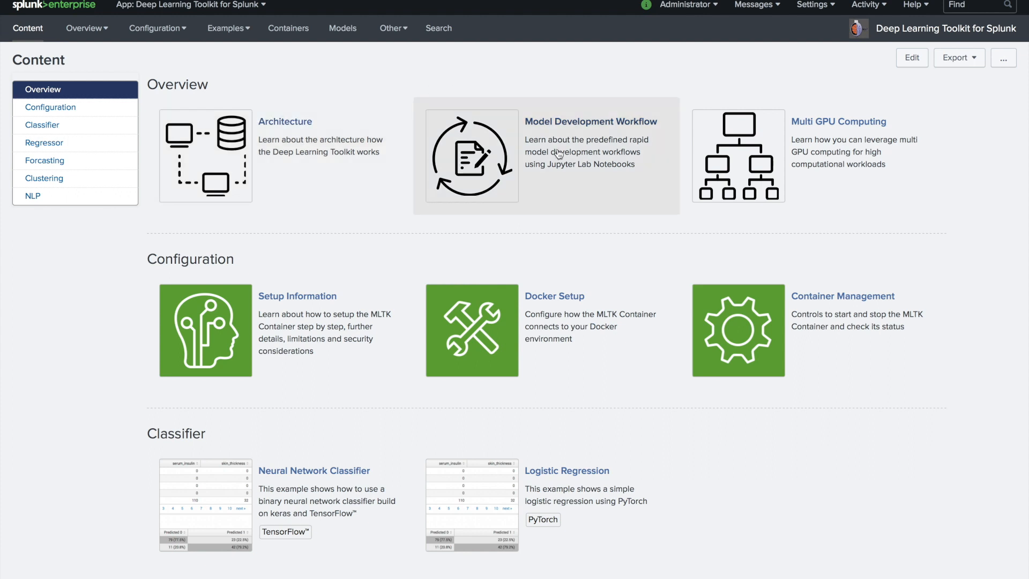
mouse_move(562, 166)
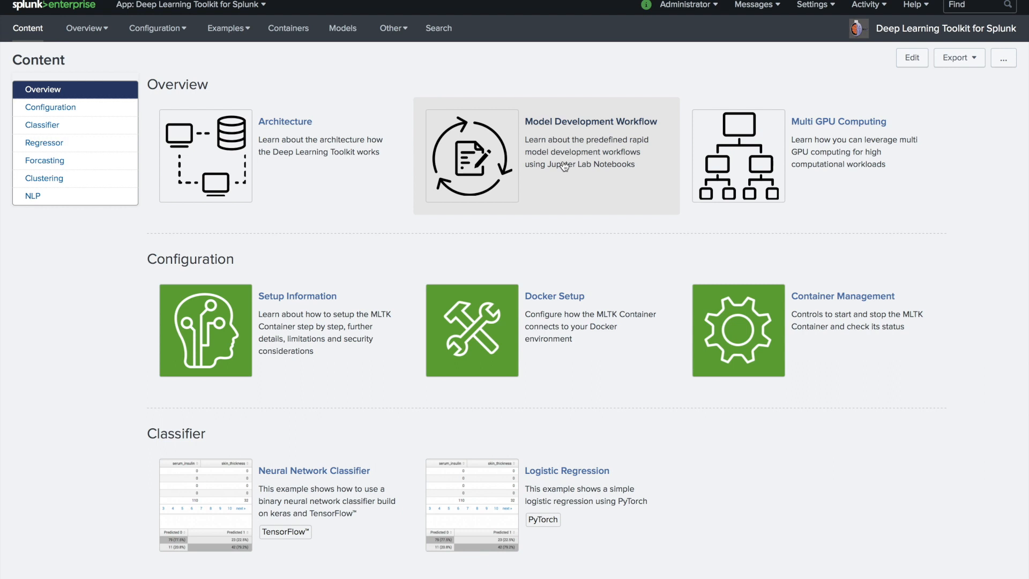
mouse_move(566, 185)
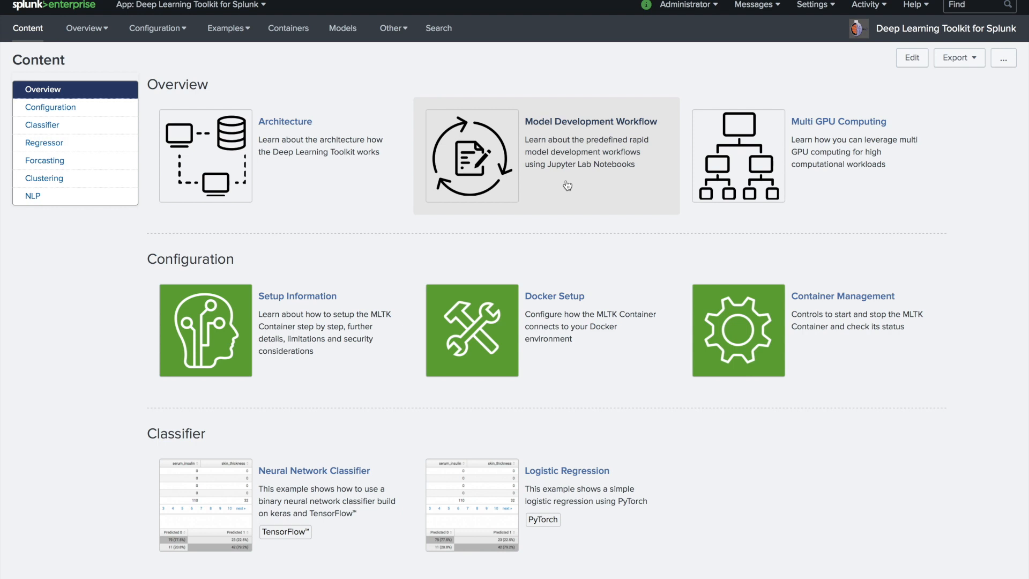
mouse_move(813, 135)
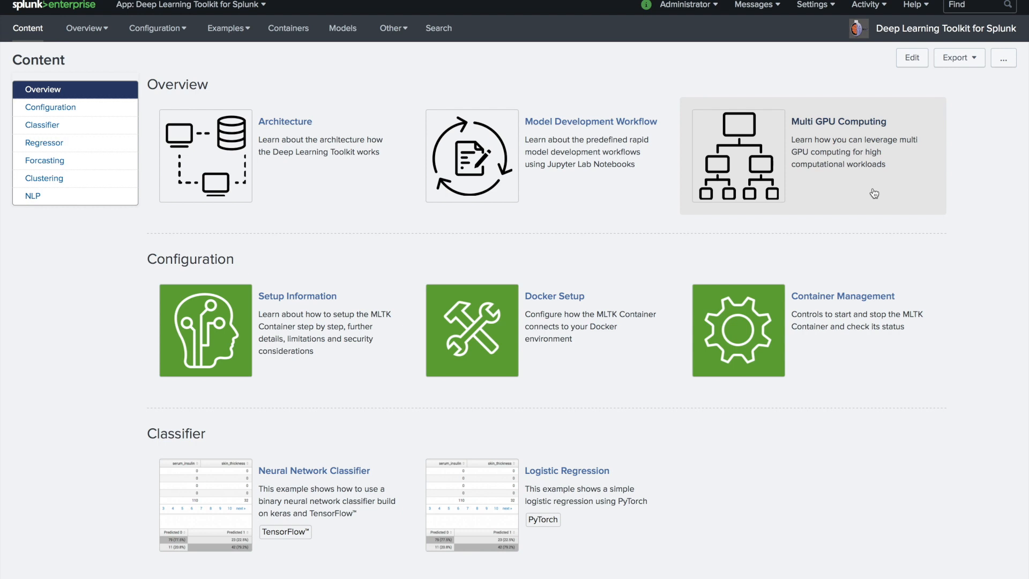
mouse_move(1013, 221)
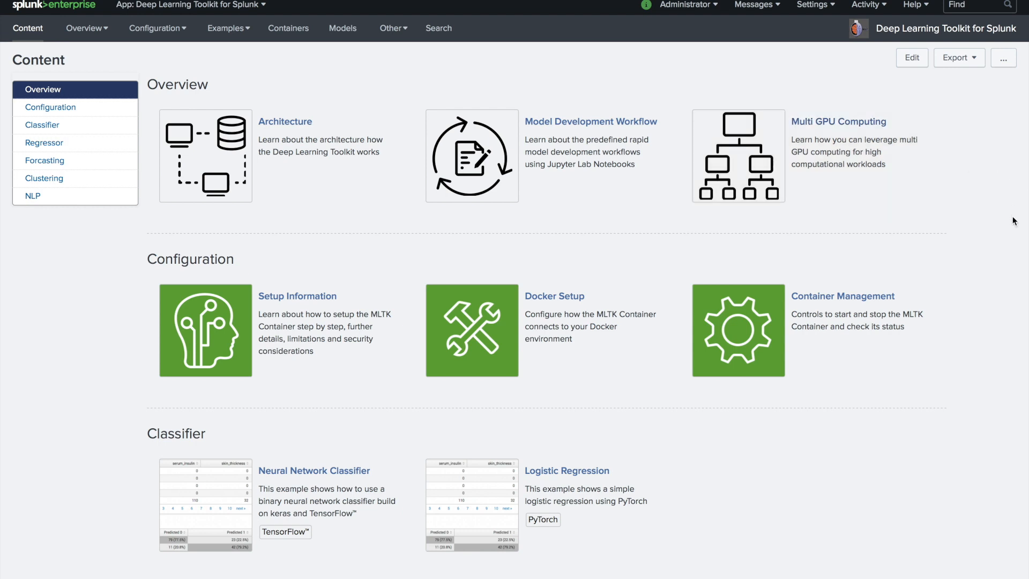
mouse_move(1000, 257)
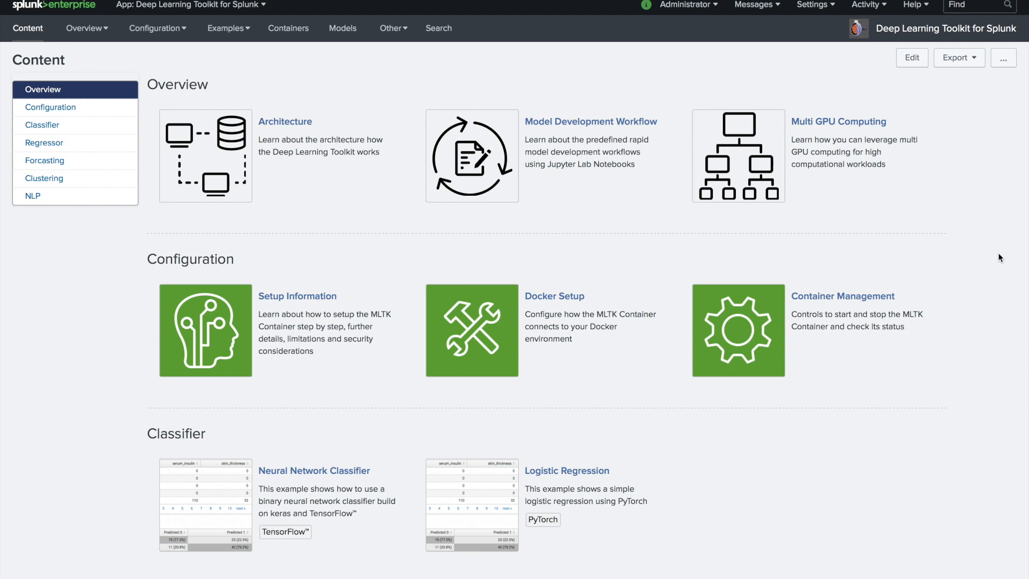
mouse_move(636, 227)
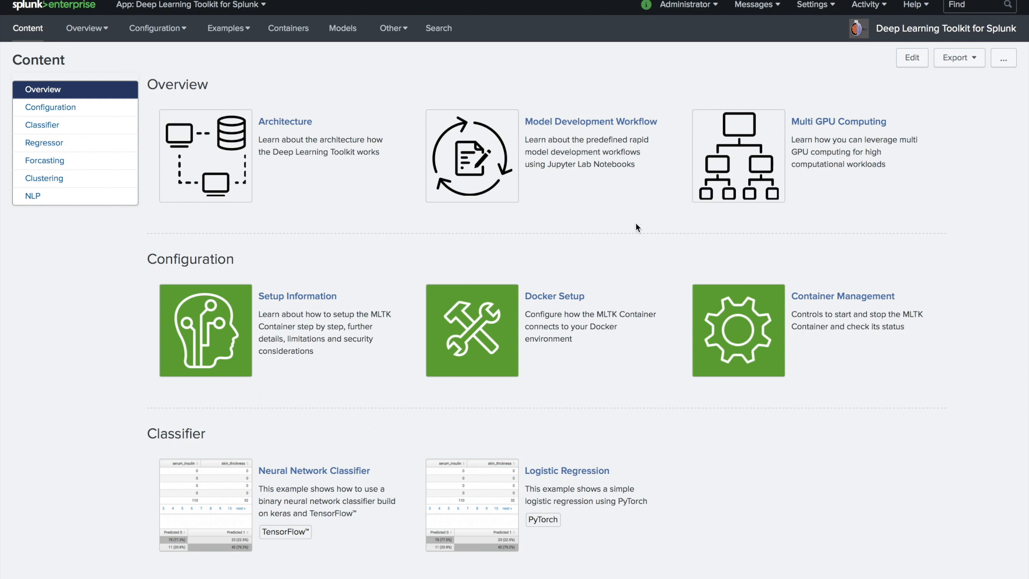
mouse_move(231, 328)
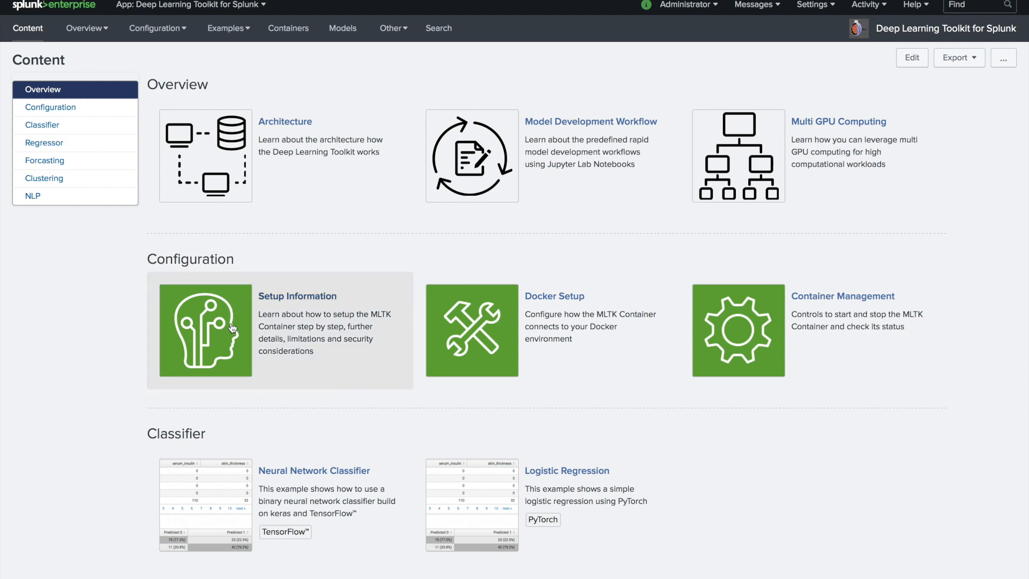
mouse_move(567, 313)
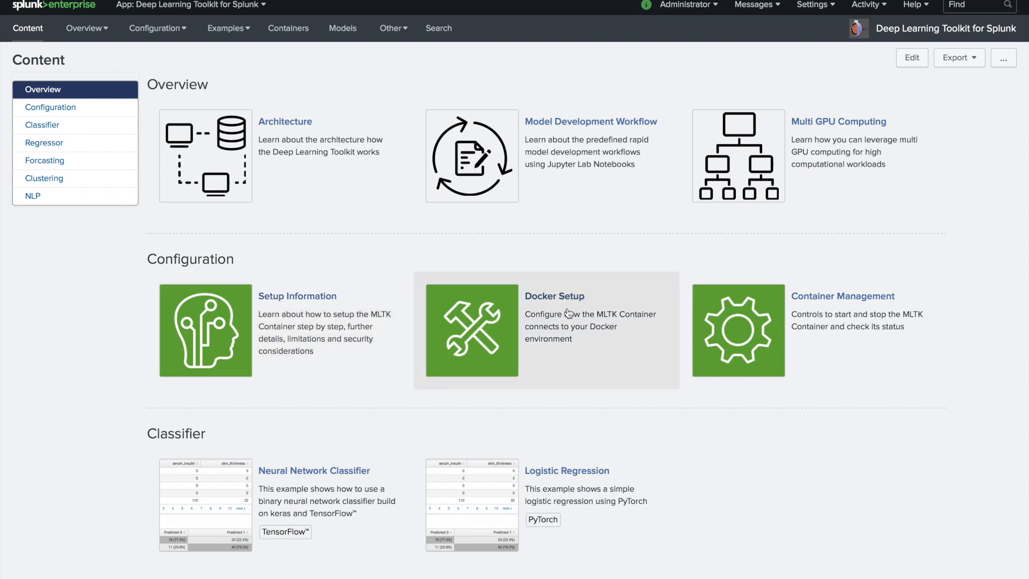
mouse_move(580, 340)
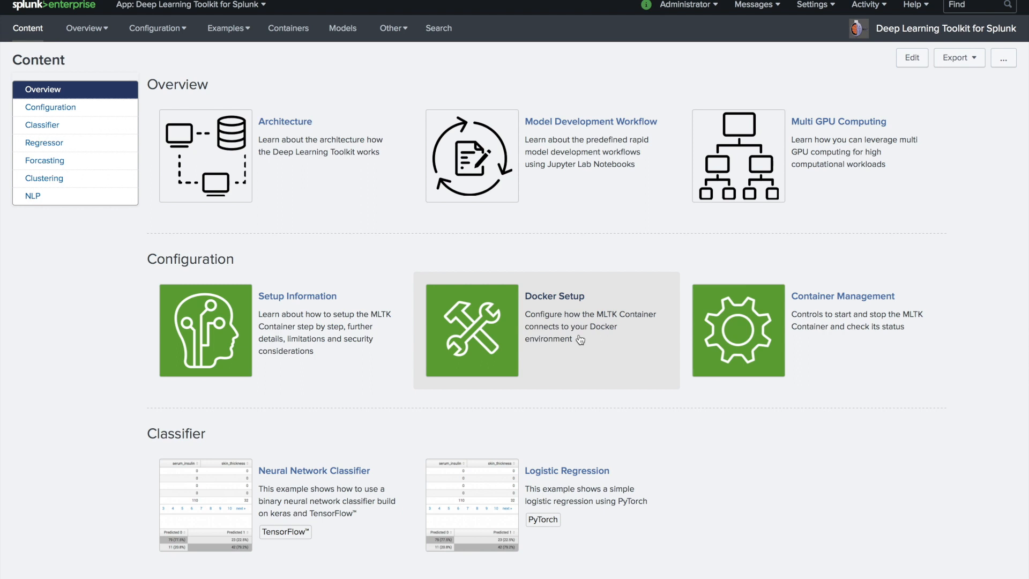
mouse_move(806, 305)
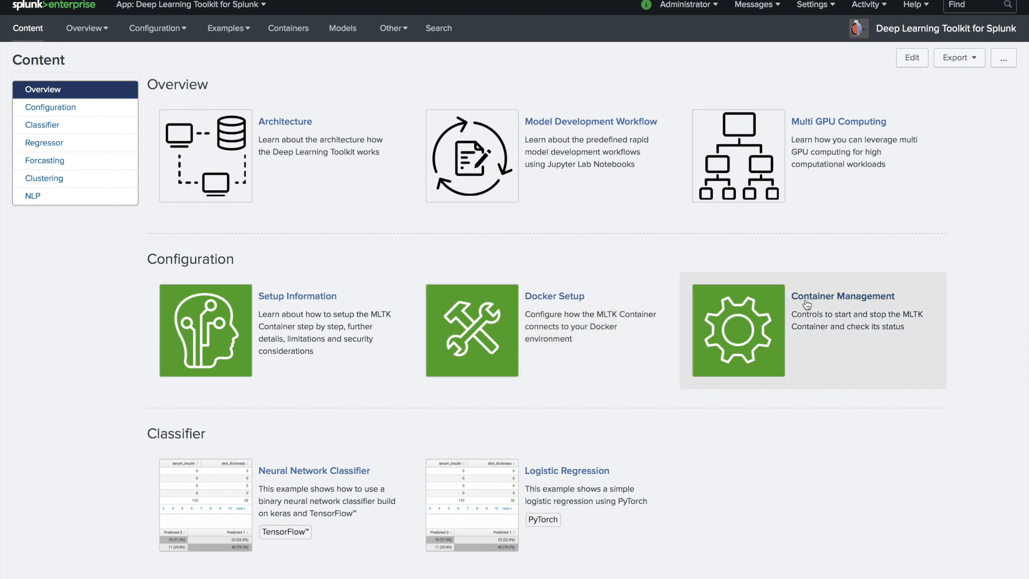
mouse_move(831, 330)
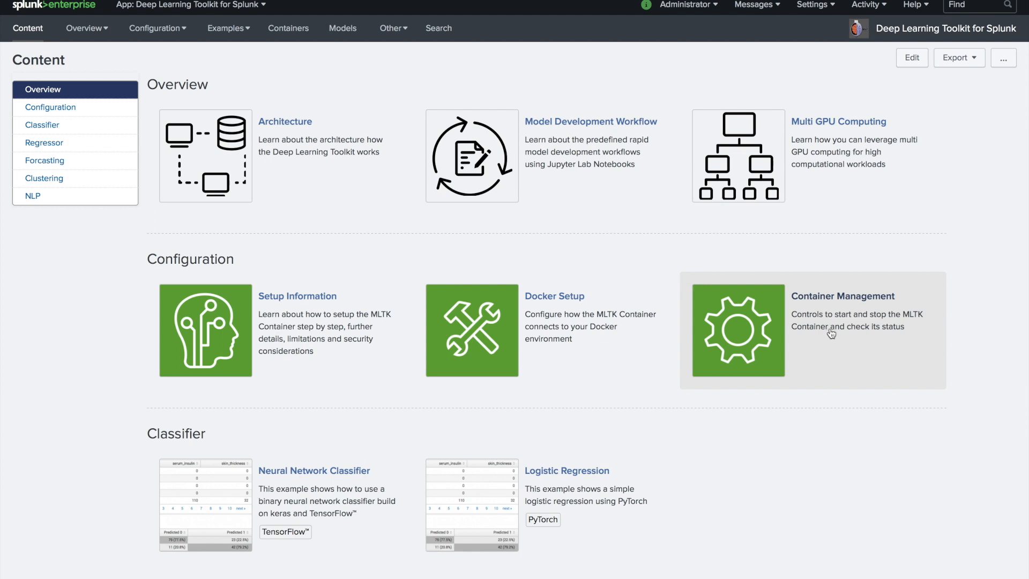
mouse_move(875, 549)
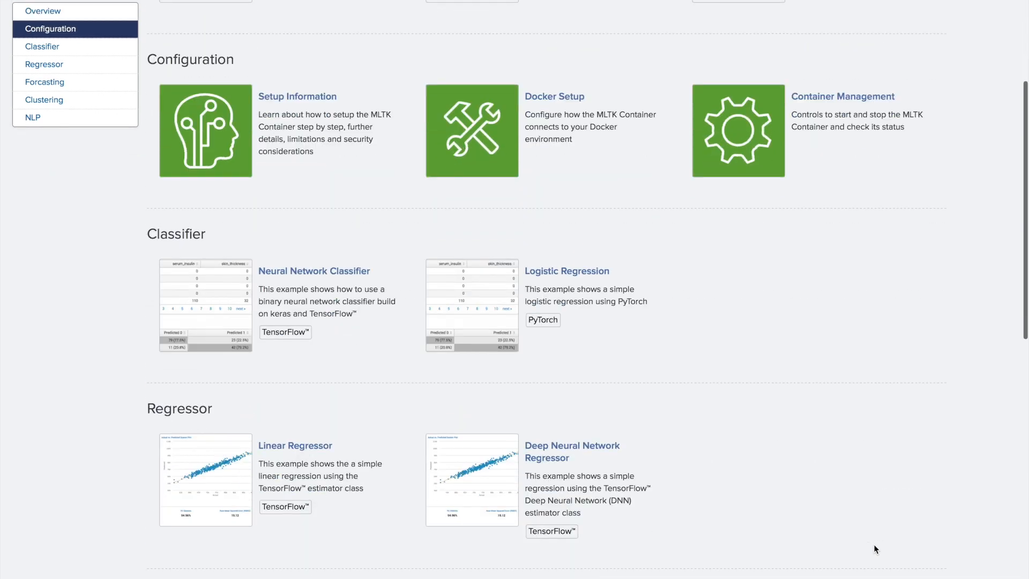
Jump through the Classifier and NLP section links to reach the clustering and NLP example tiles
left_click(43, 46)
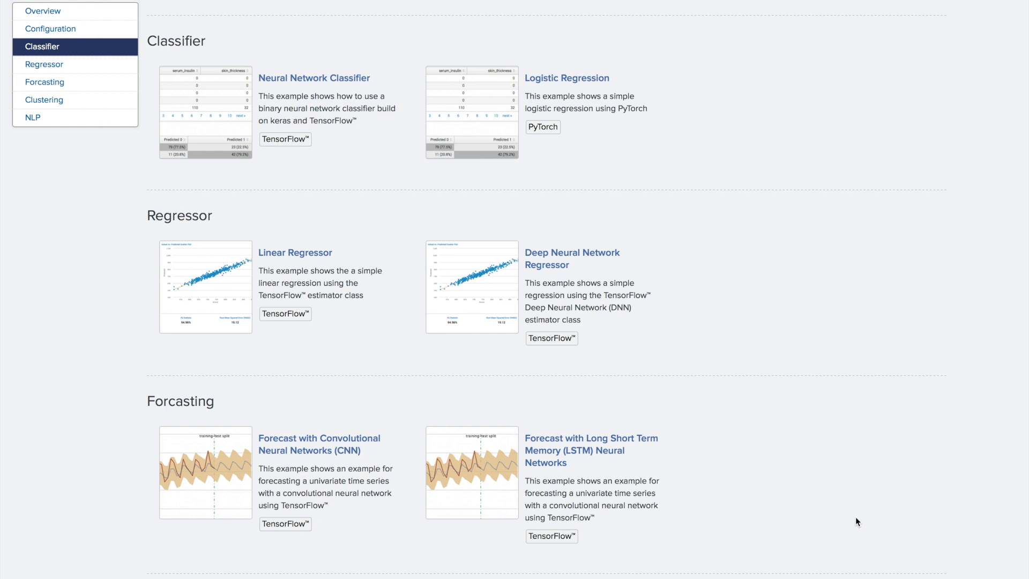
left_click(32, 118)
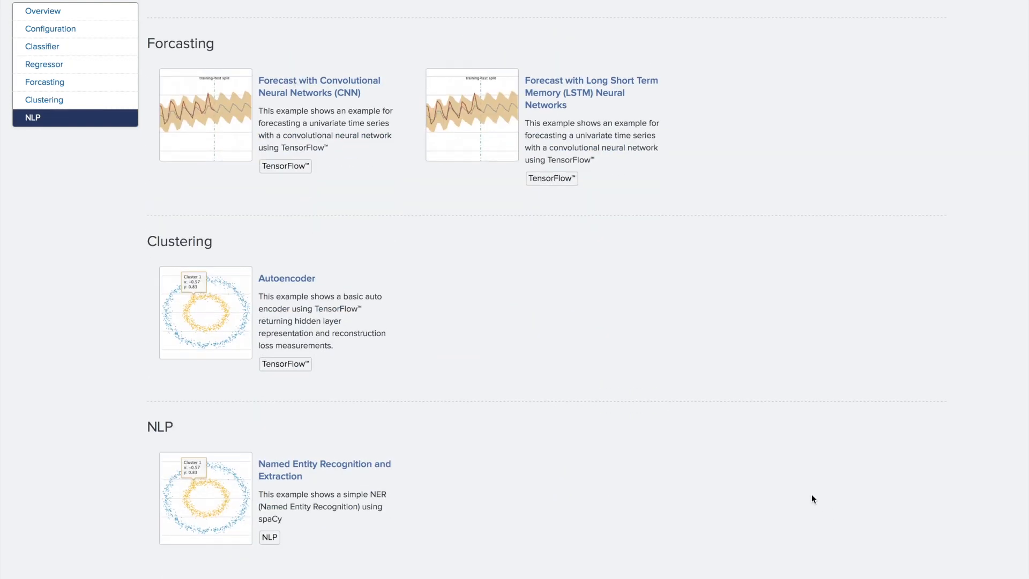
mouse_move(366, 293)
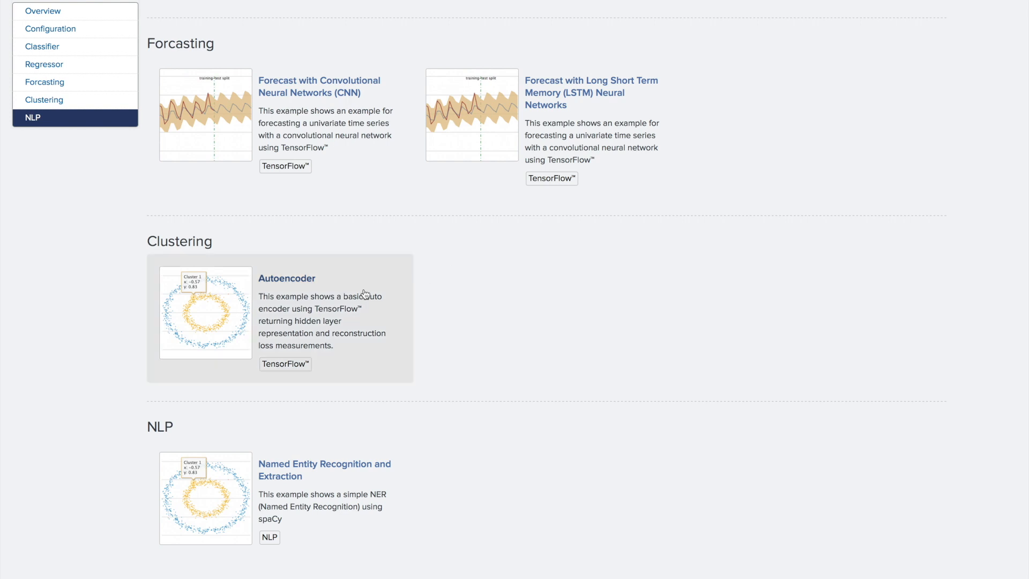
mouse_move(326, 315)
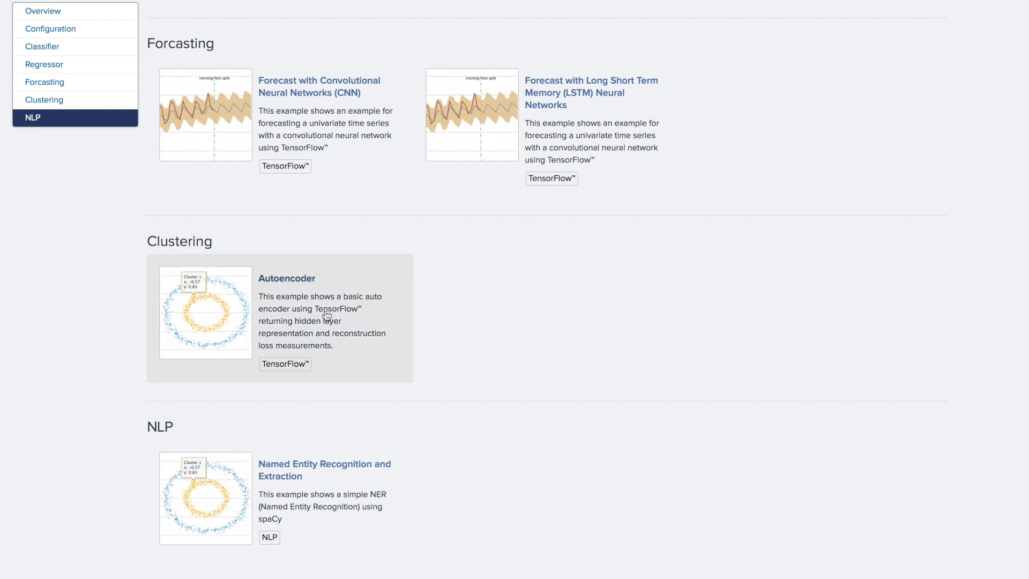
mouse_move(571, 303)
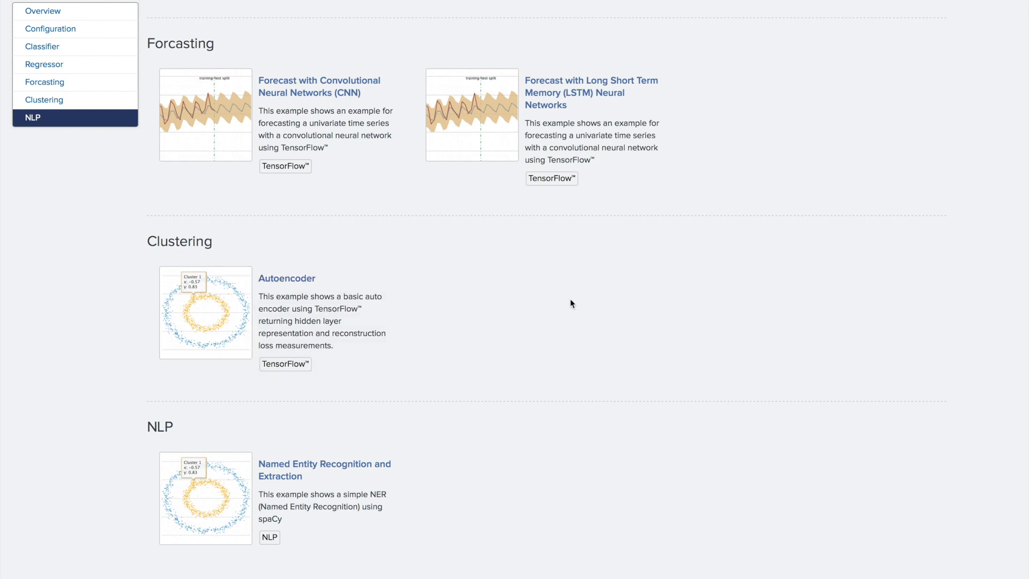
mouse_move(619, 304)
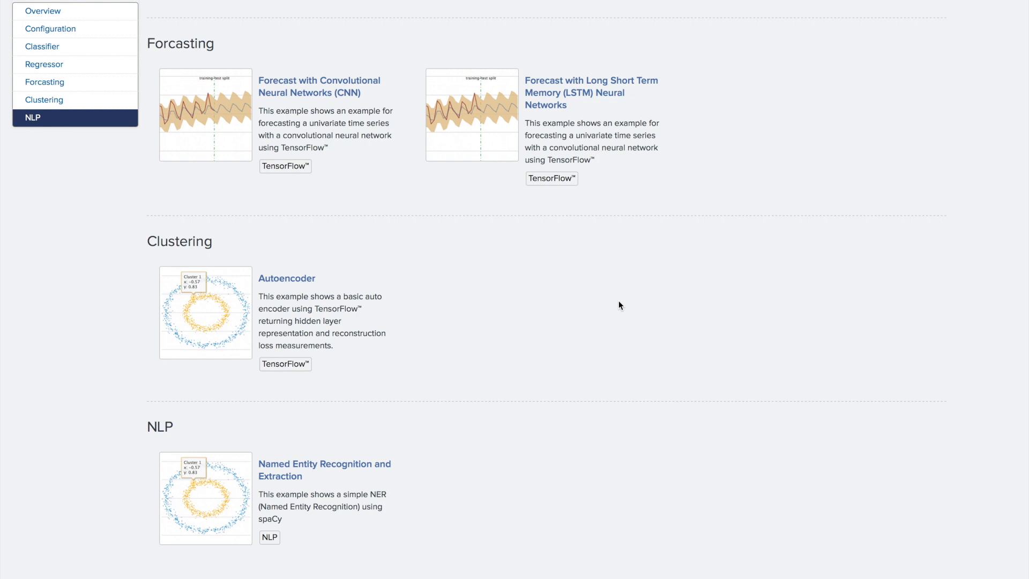
mouse_move(301, 505)
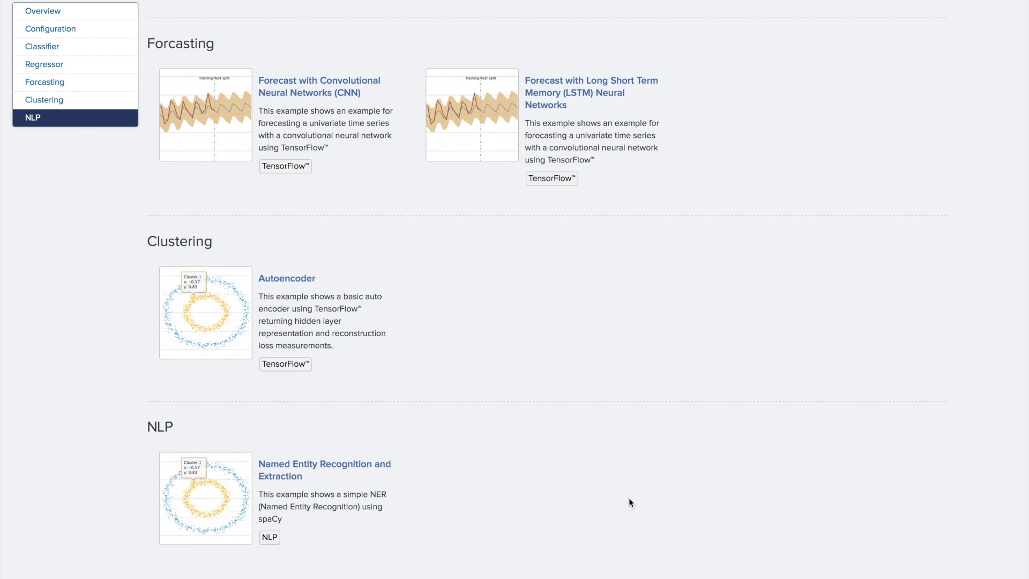
mouse_move(665, 493)
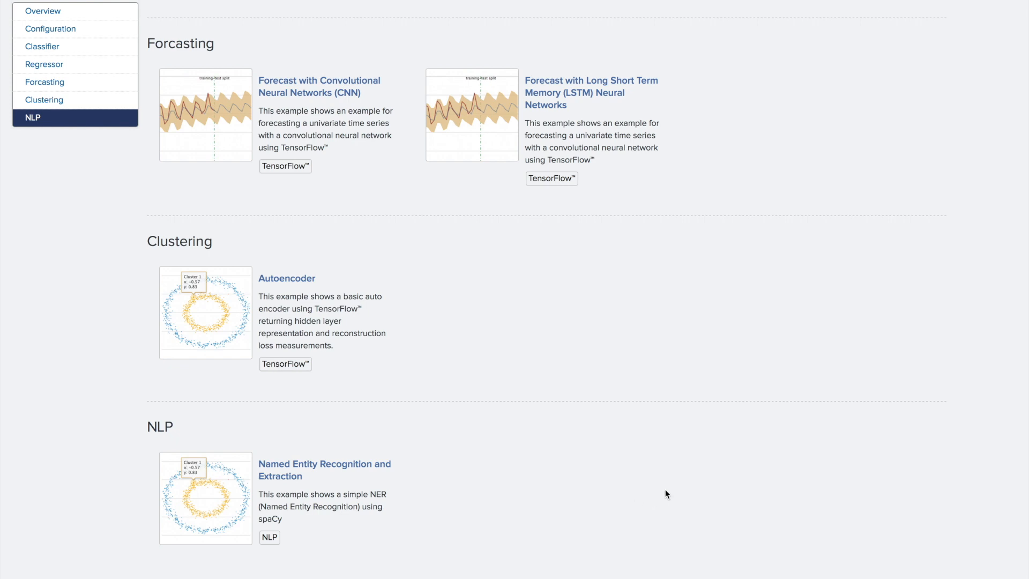
mouse_move(720, 441)
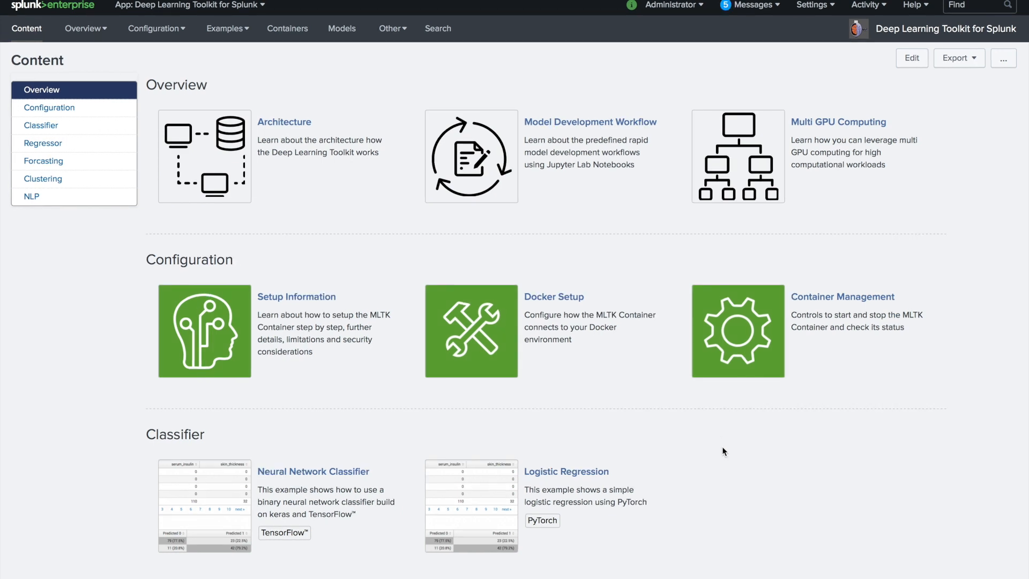
mouse_move(525, 329)
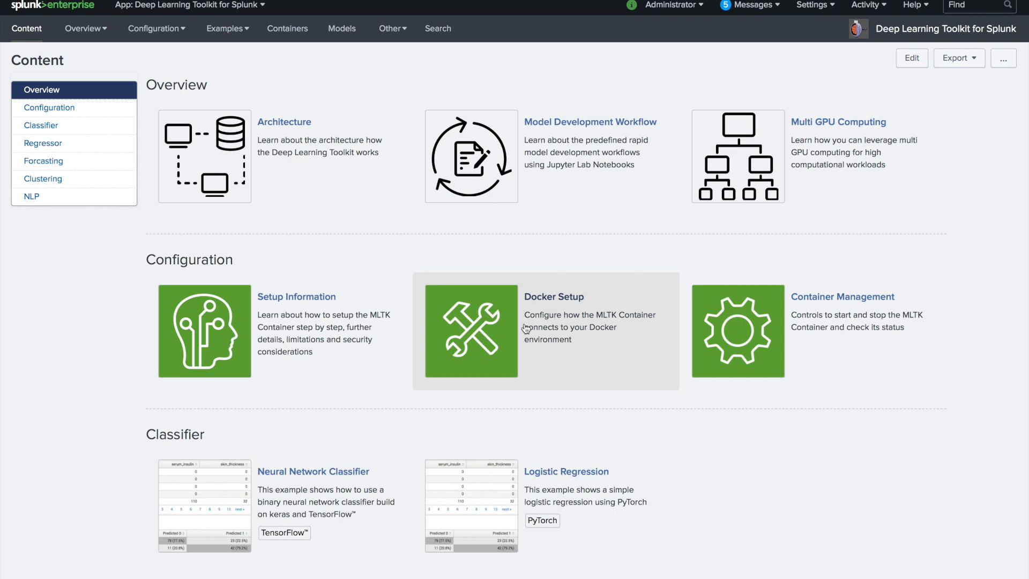
Show the Docker Setup page with dependency checks and Docker connection settings
left_click(472, 331)
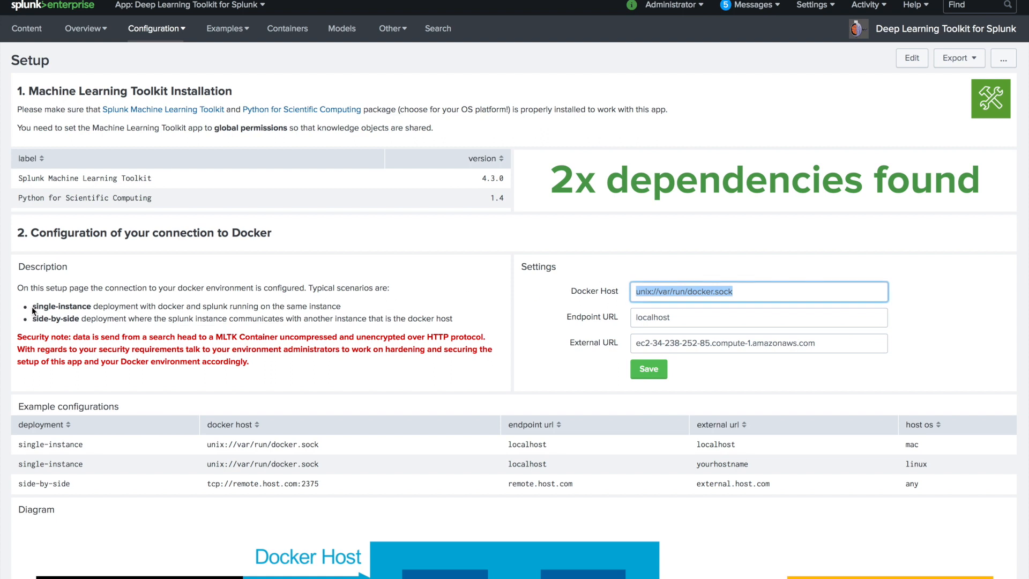
left_click_drag(33, 306, 204, 305)
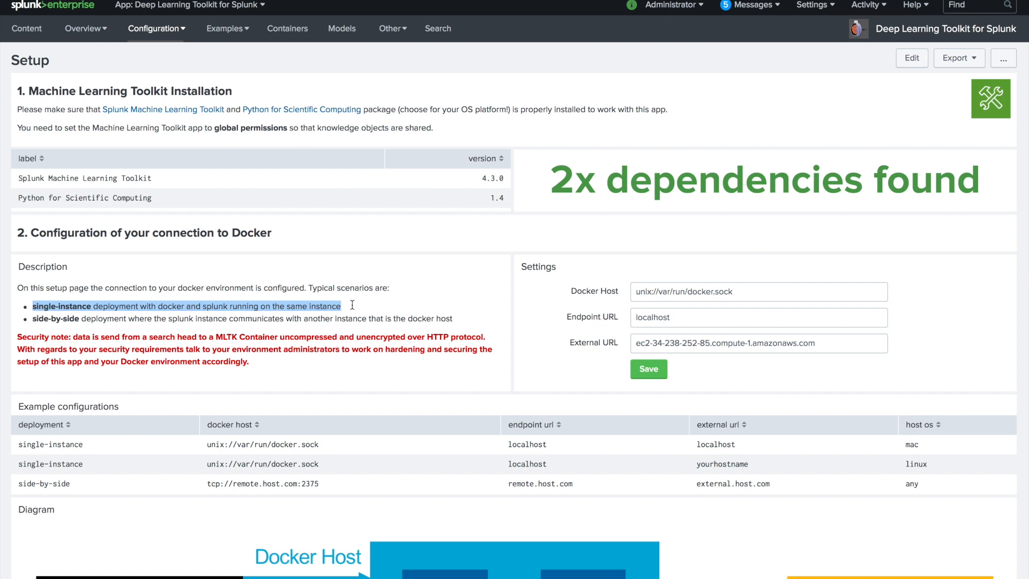
left_click(371, 311)
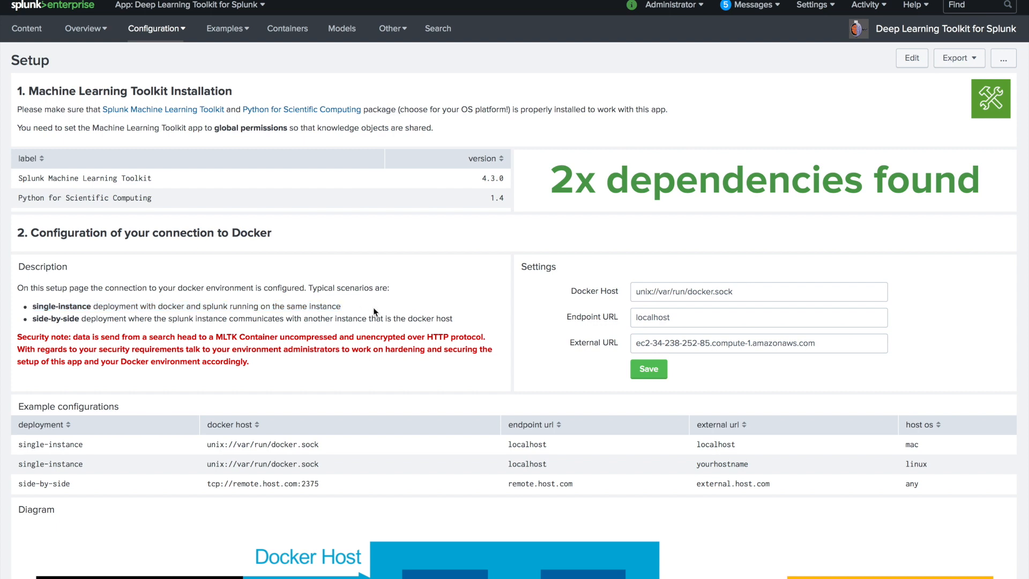
triple_click(758, 291)
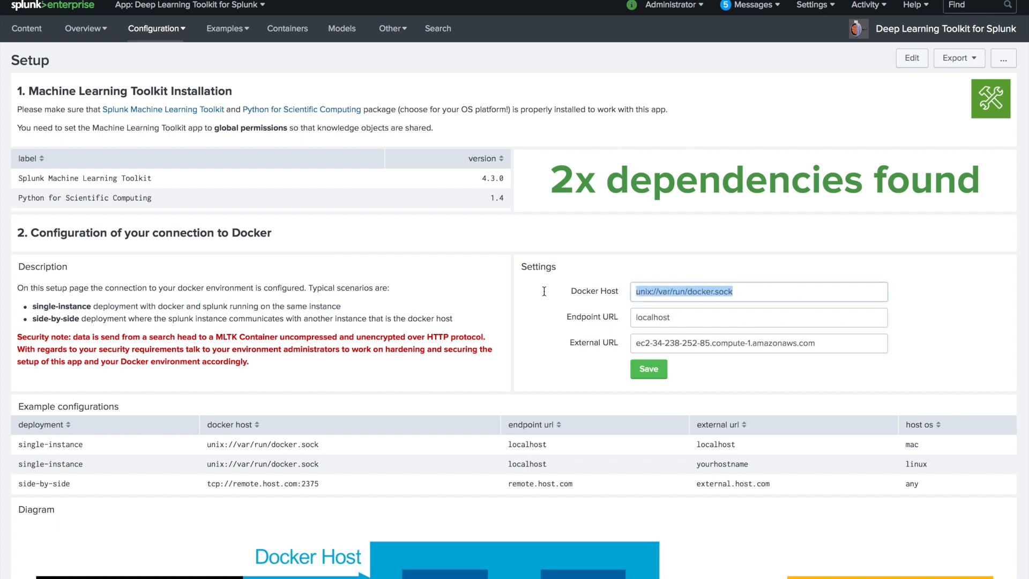
left_click(757, 291)
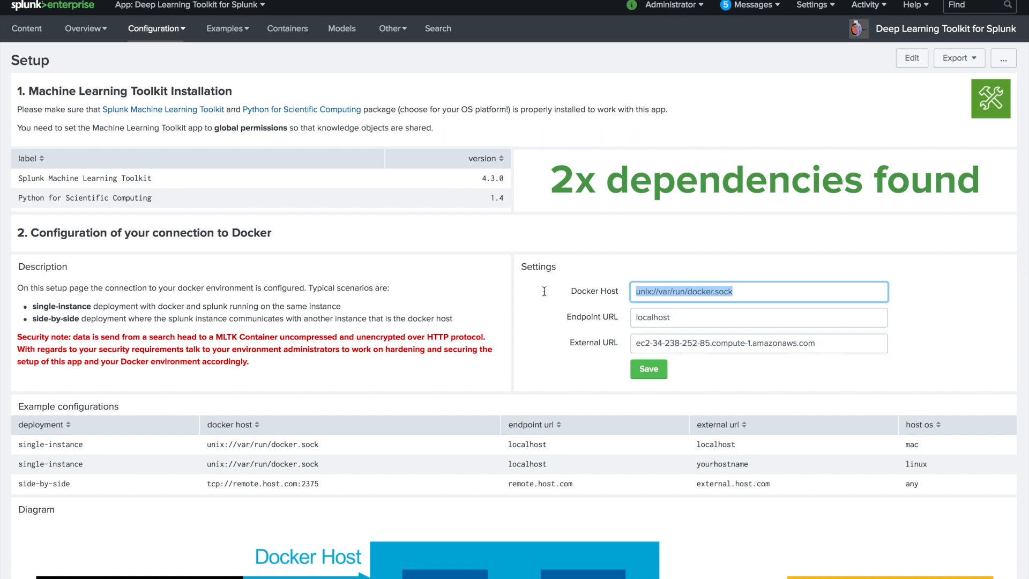
mouse_move(694, 323)
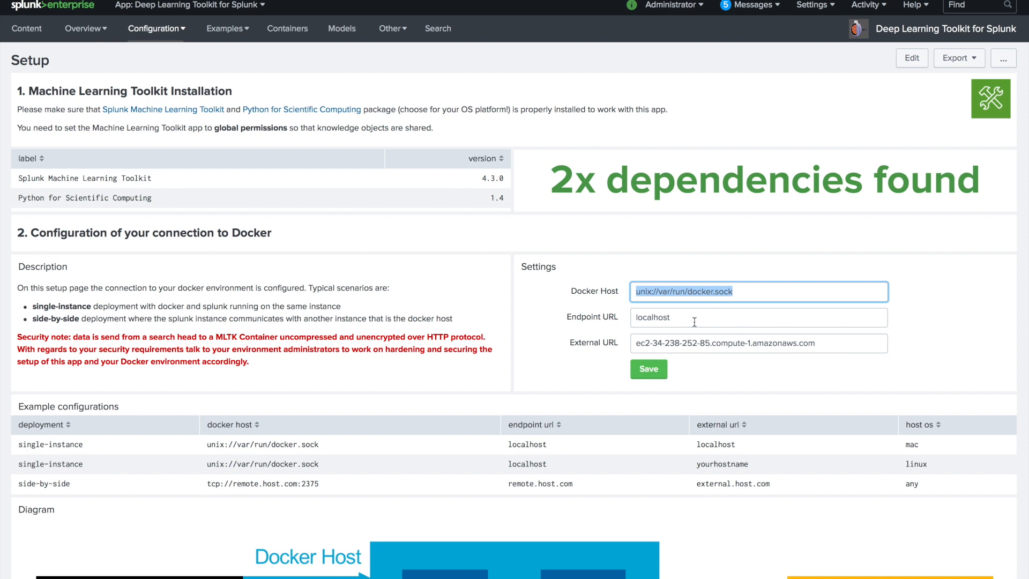
left_click(757, 317)
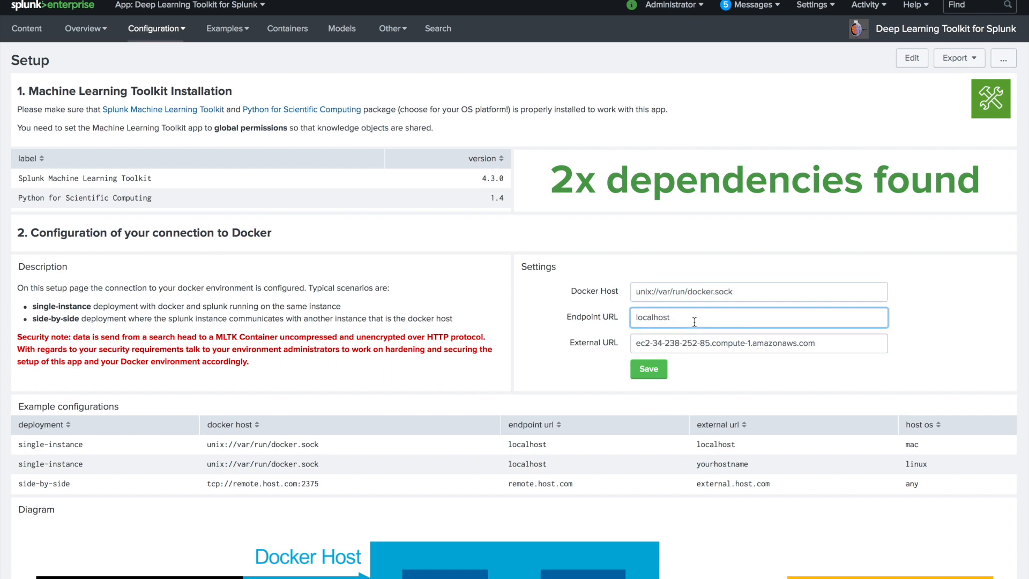
double_click(653, 317)
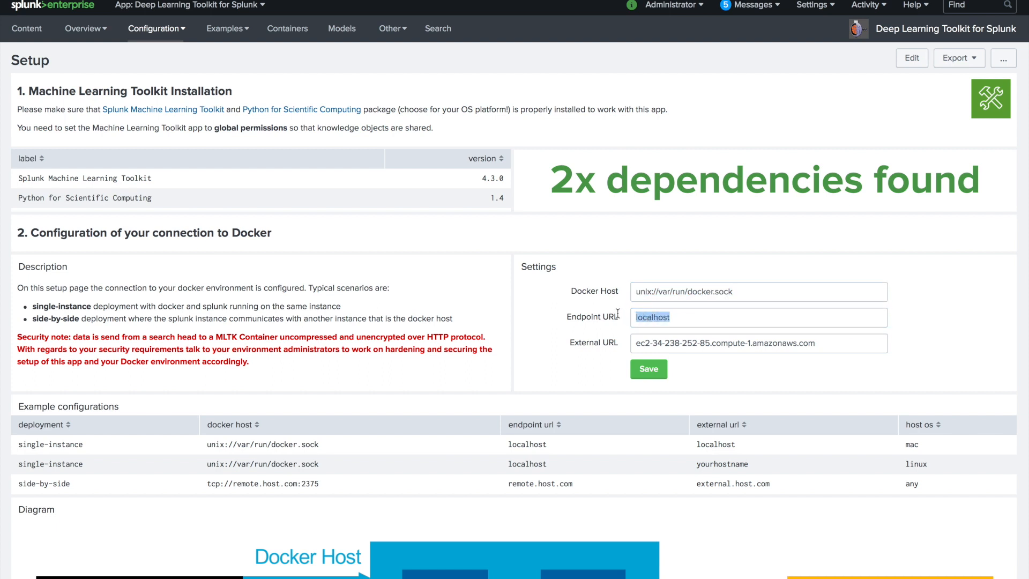
left_click(758, 317)
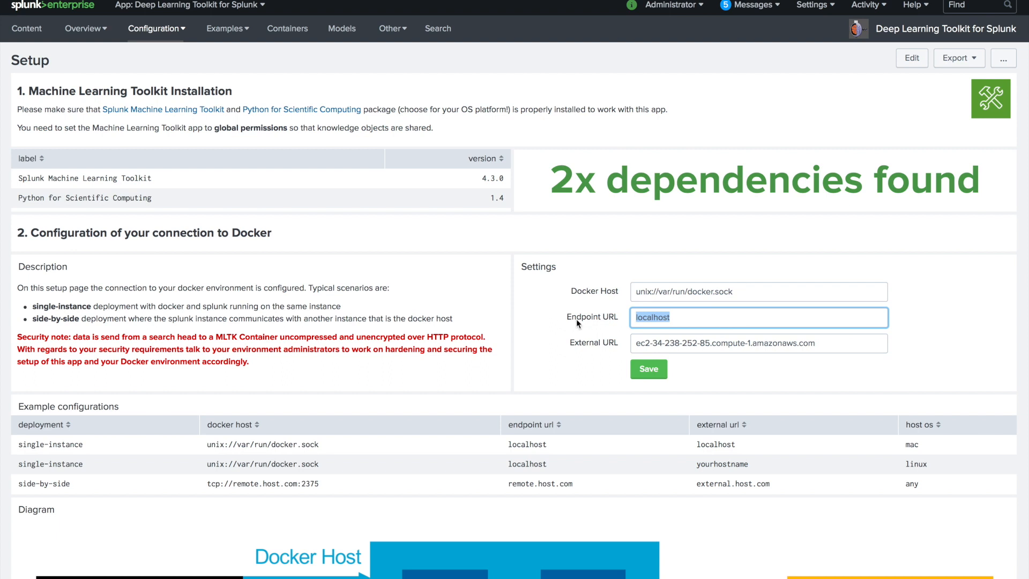
left_click(680, 317)
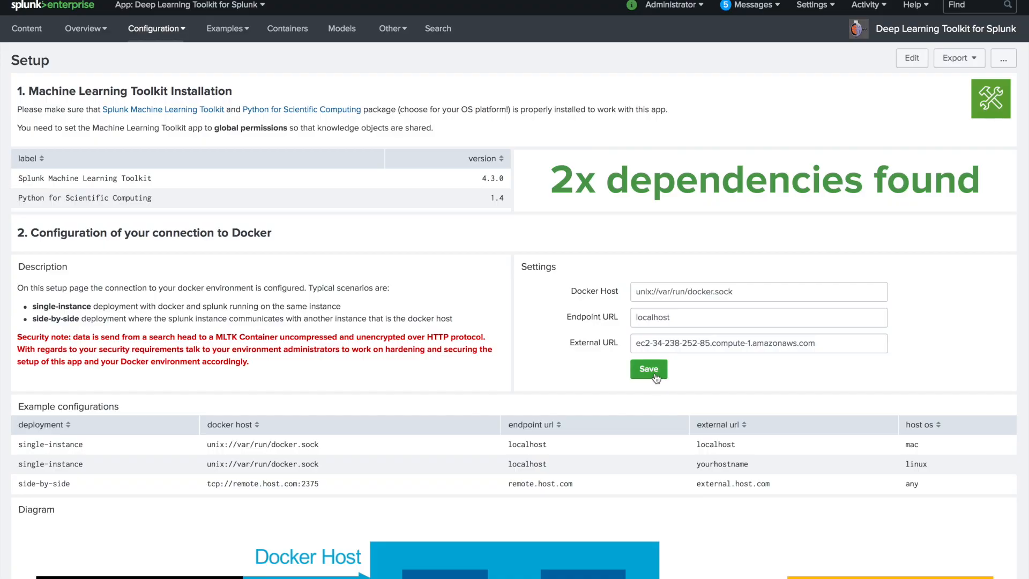
Save the Docker connection settings and acknowledge the Setup Completed message
left_click(647, 367)
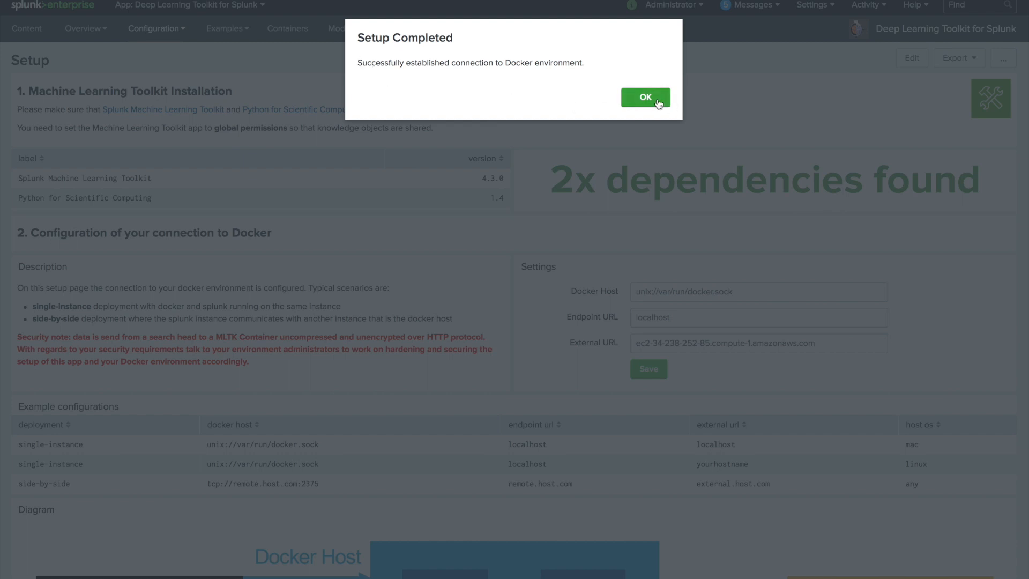
left_click(645, 97)
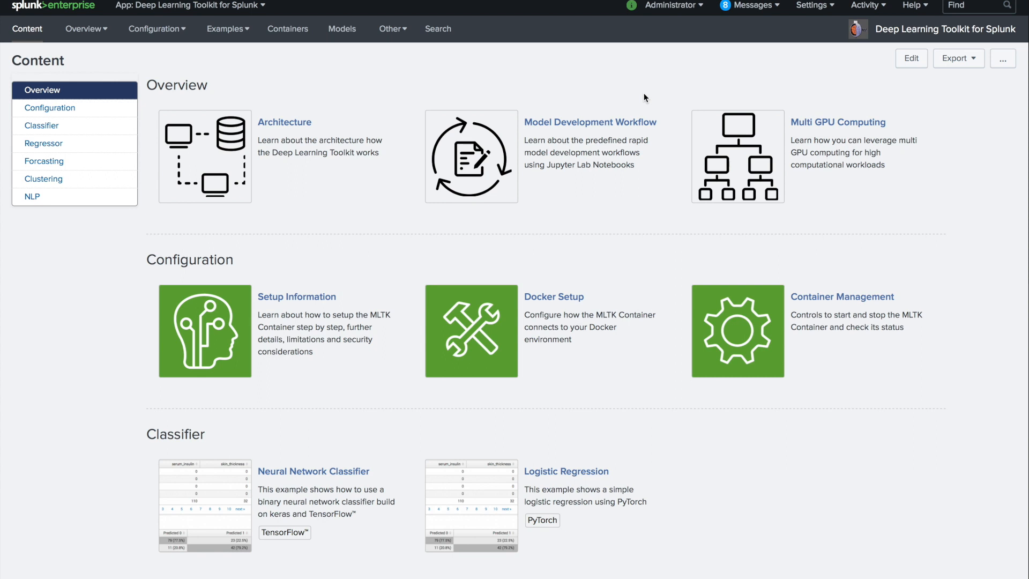
mouse_move(833, 332)
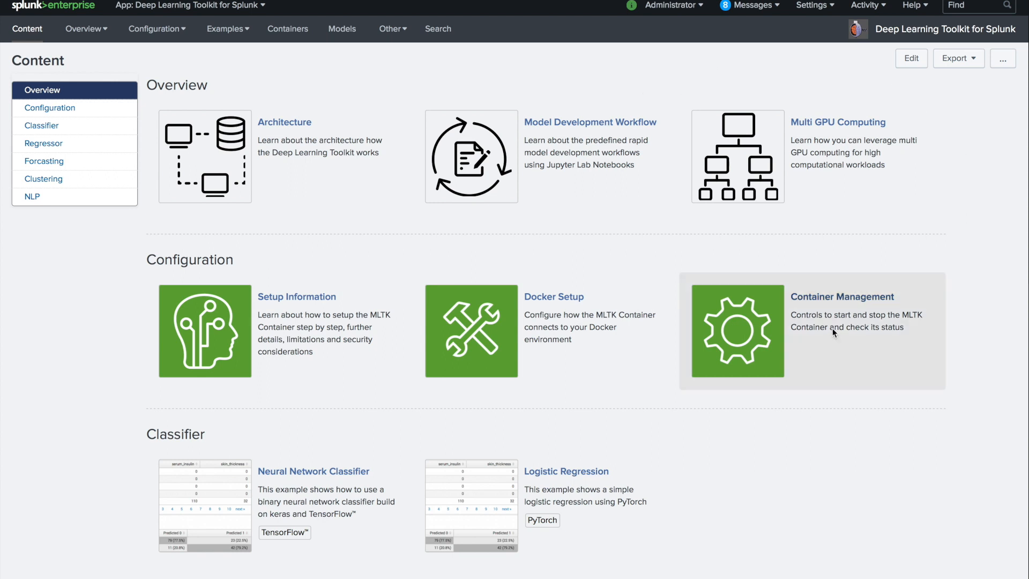
Start a development container with the TensorFlow GPU image and nvidia runtime from Container Management
left_click(843, 297)
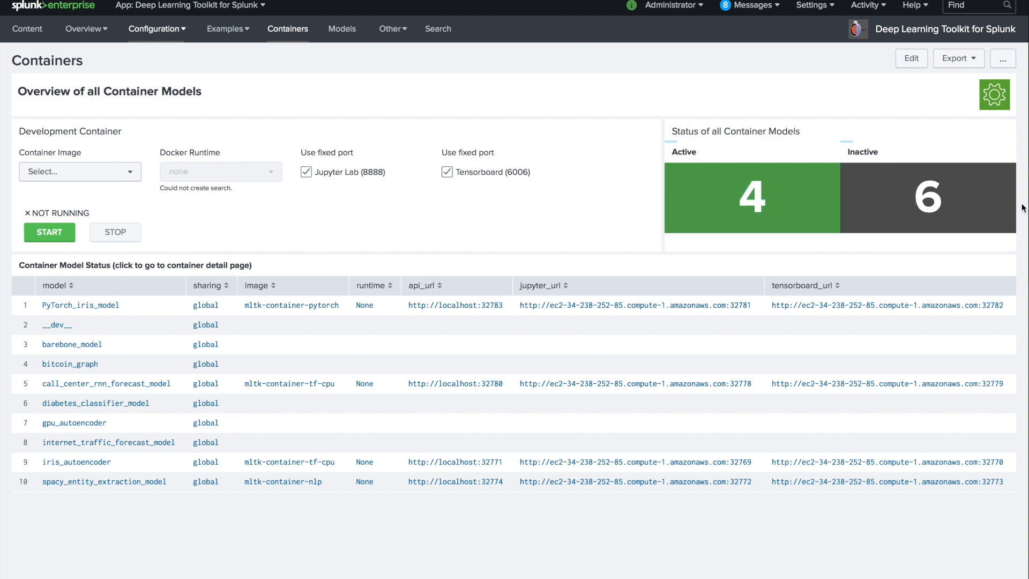
mouse_move(134, 136)
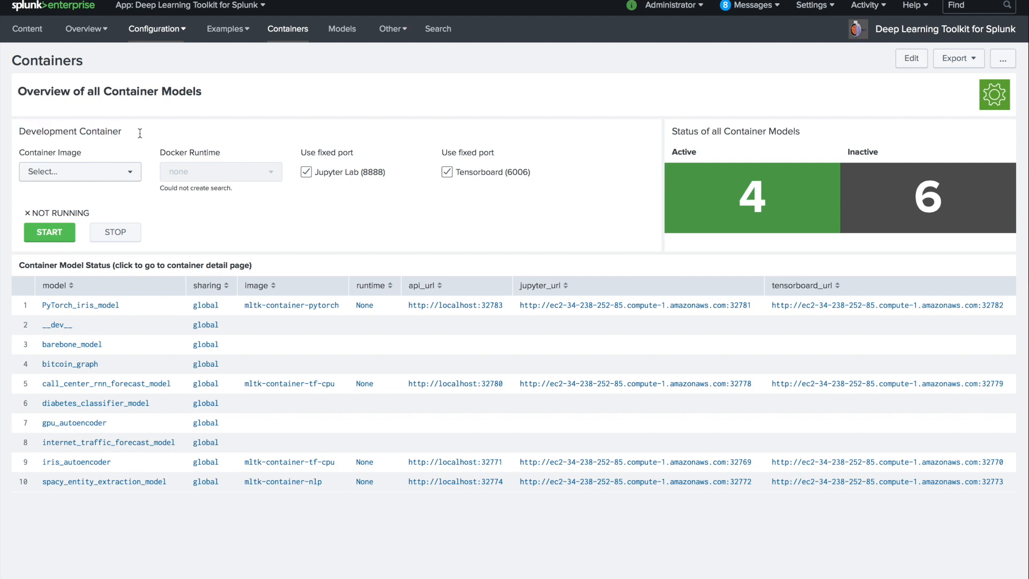
left_click(78, 171)
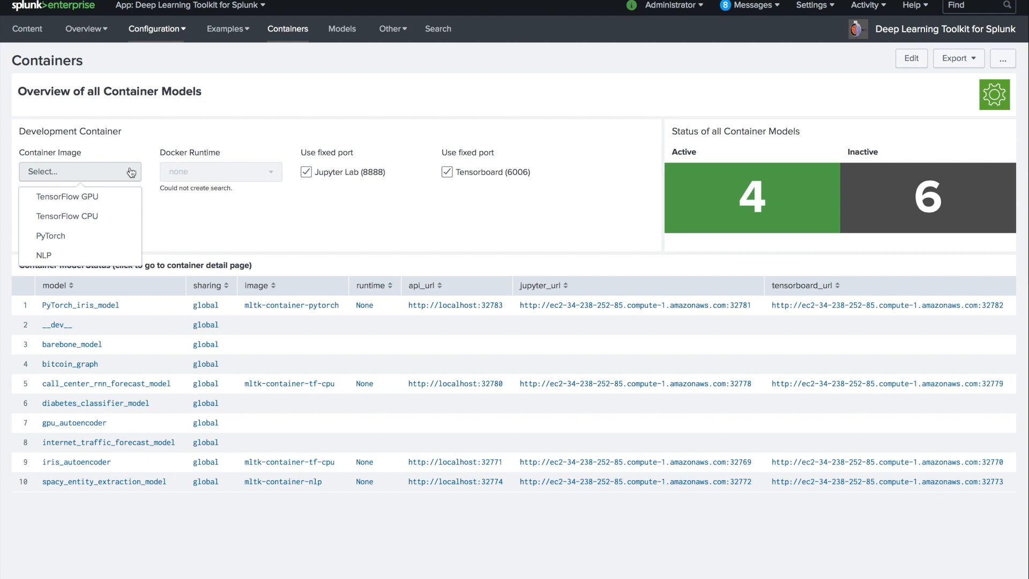
mouse_move(89, 197)
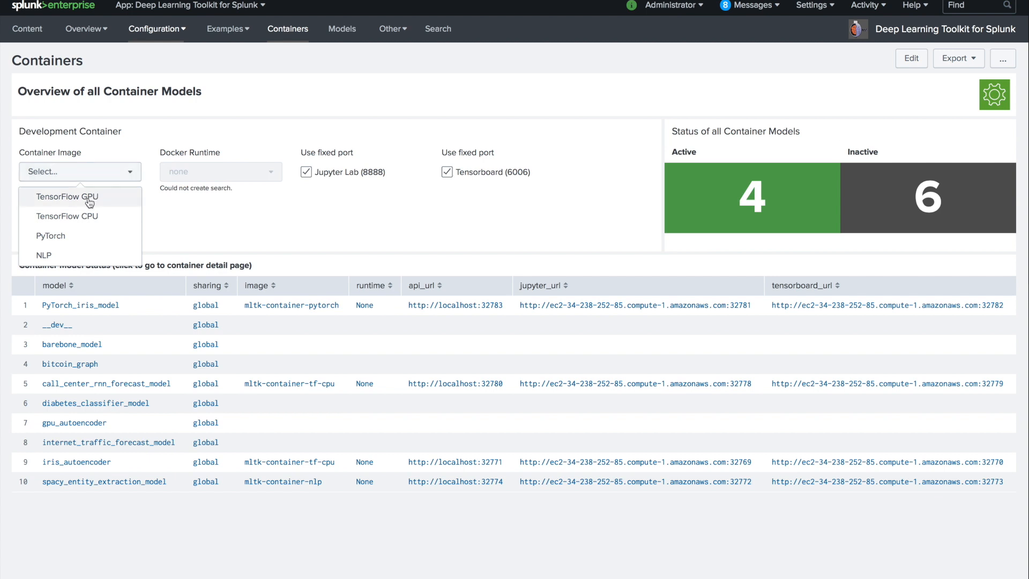
mouse_move(115, 236)
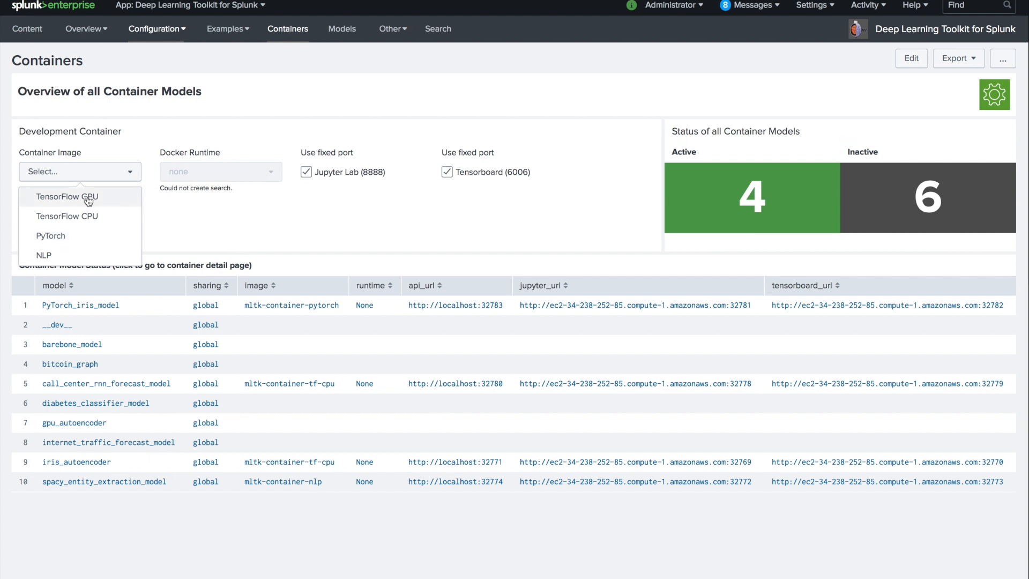
left_click(69, 198)
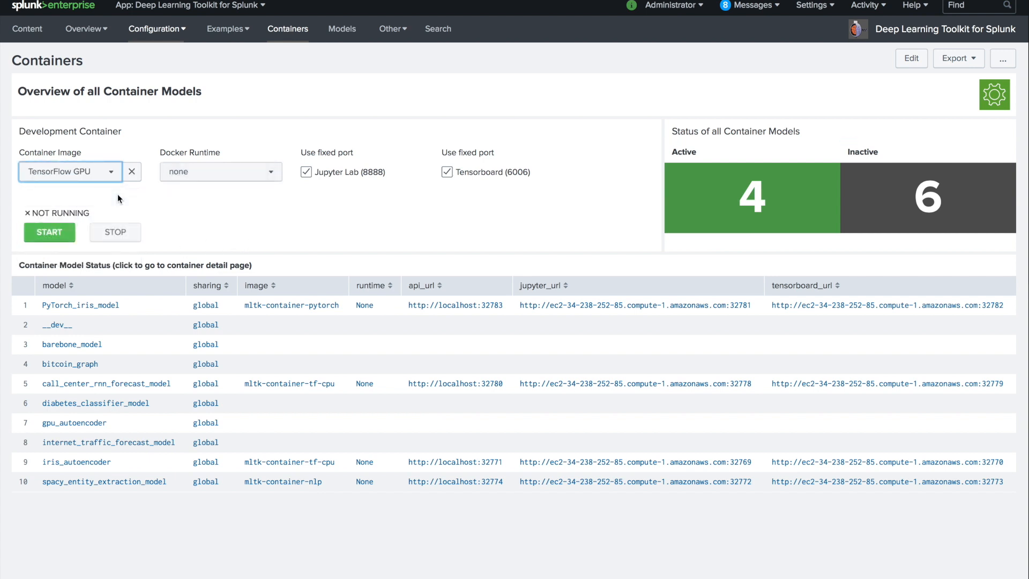
left_click(220, 171)
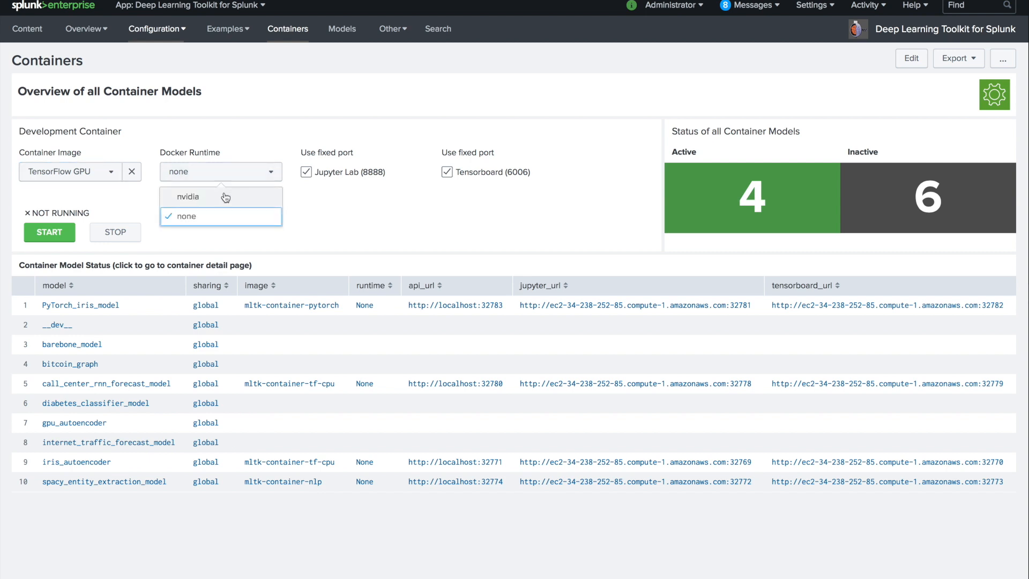
left_click(189, 197)
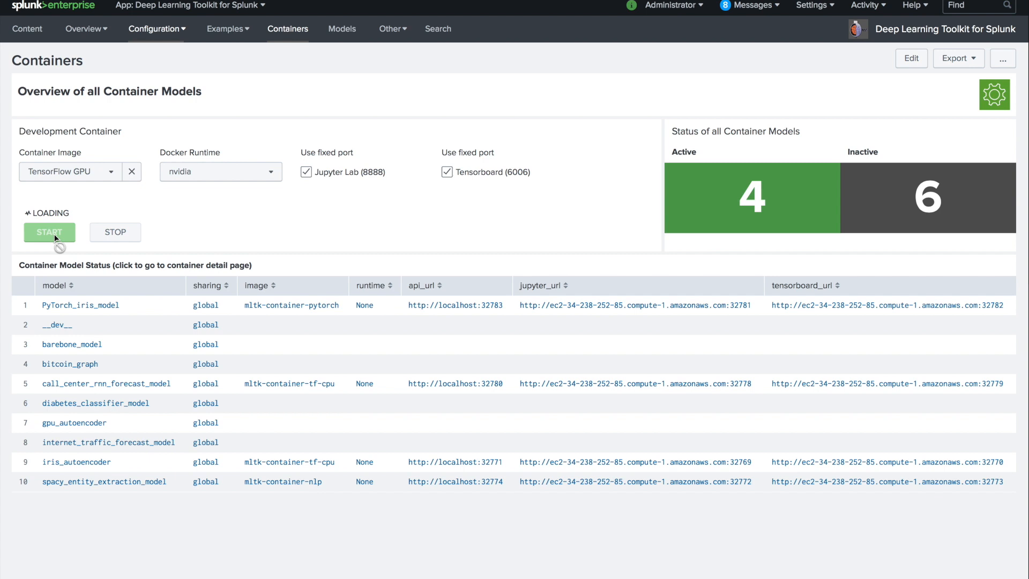
left_click(49, 233)
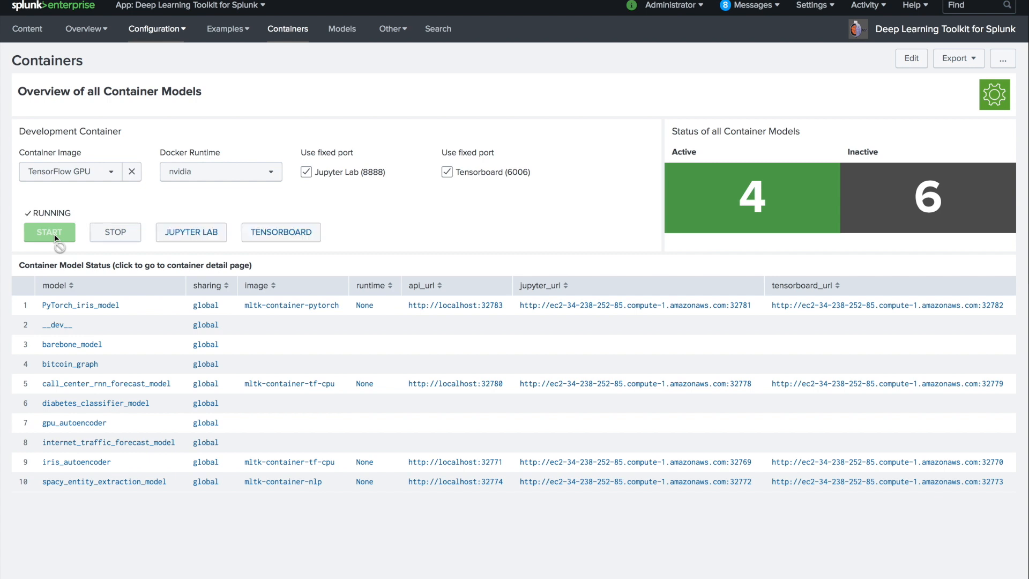
mouse_move(197, 232)
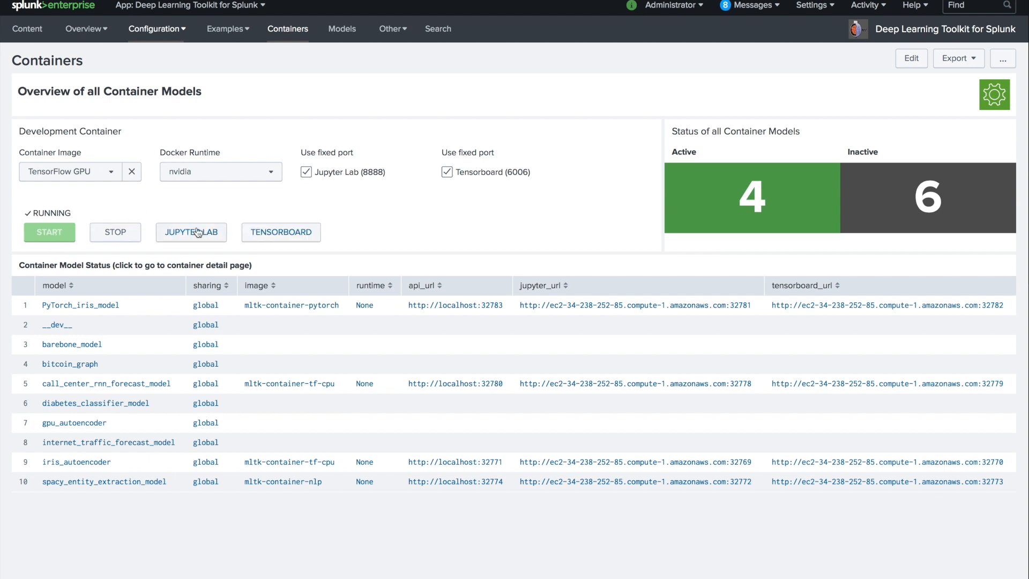
mouse_move(253, 208)
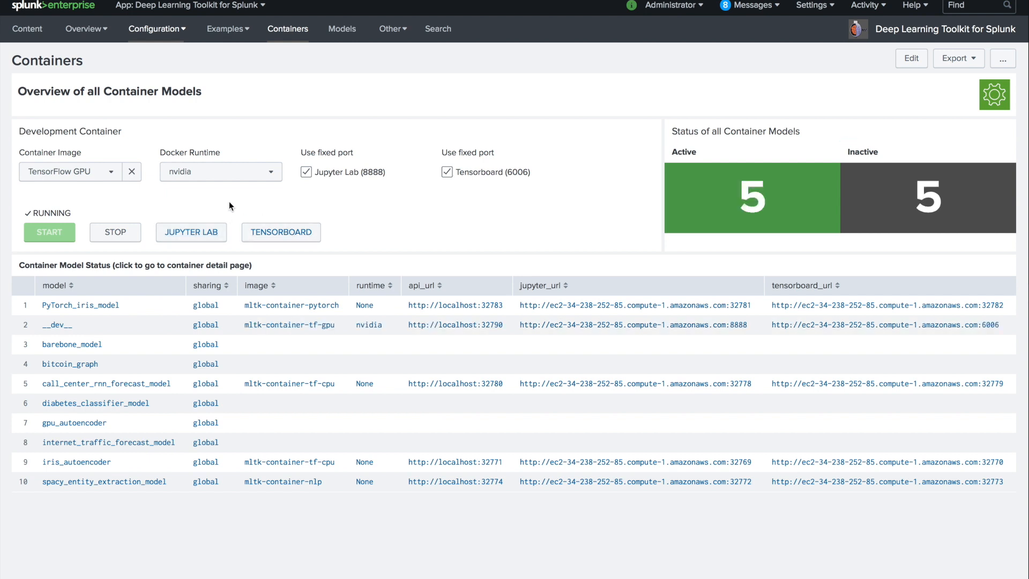
mouse_move(192, 233)
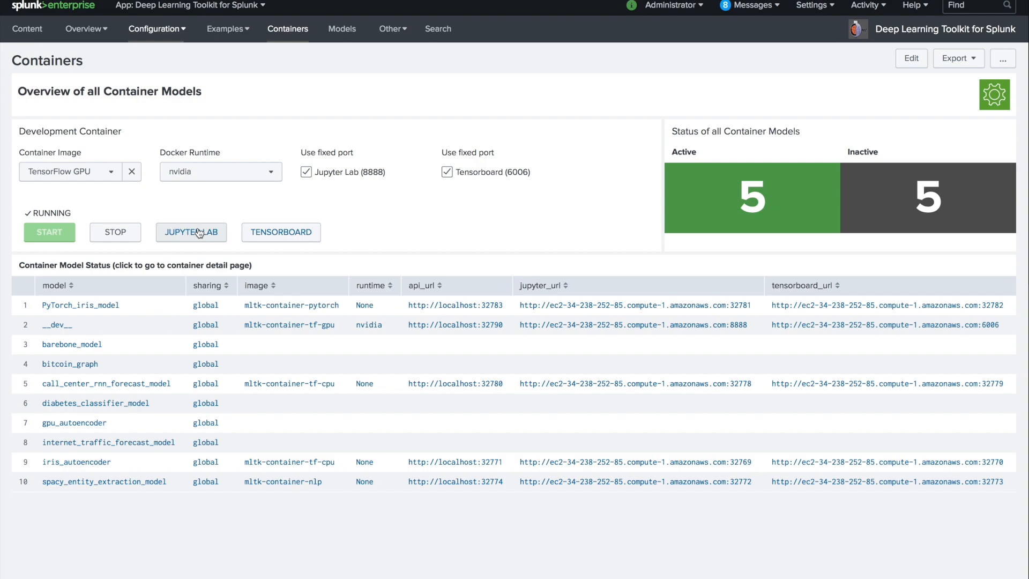
Log in to the container's JupyterLab and load binary_nn_classifier.ipynb from the notebooks folder
left_click(191, 232)
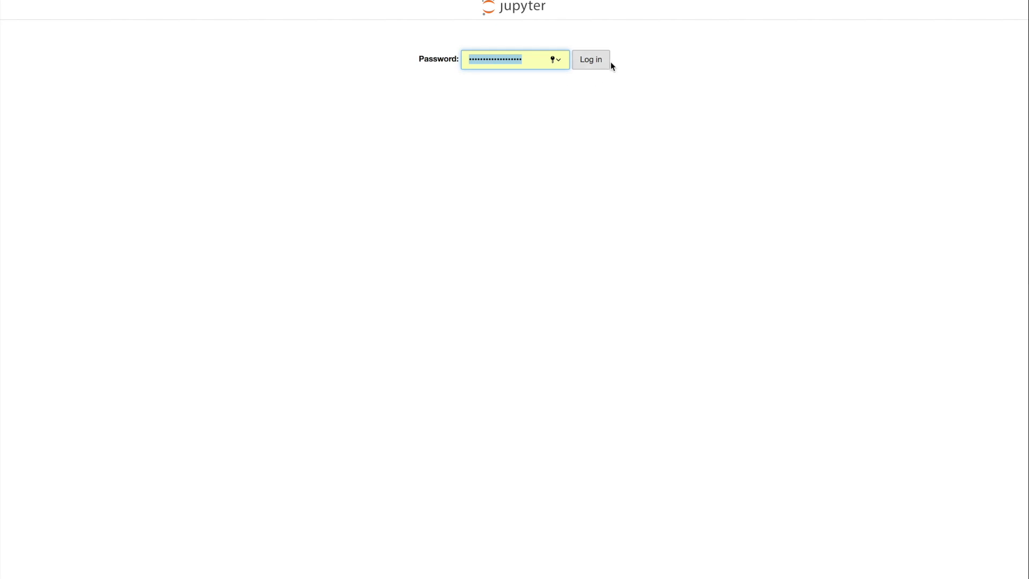
left_click(589, 59)
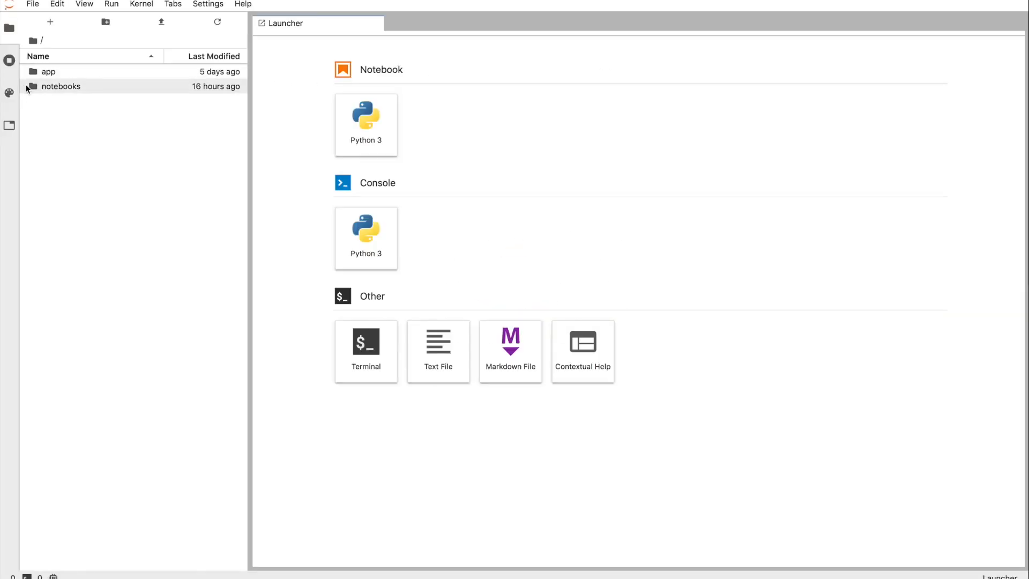
double_click(60, 86)
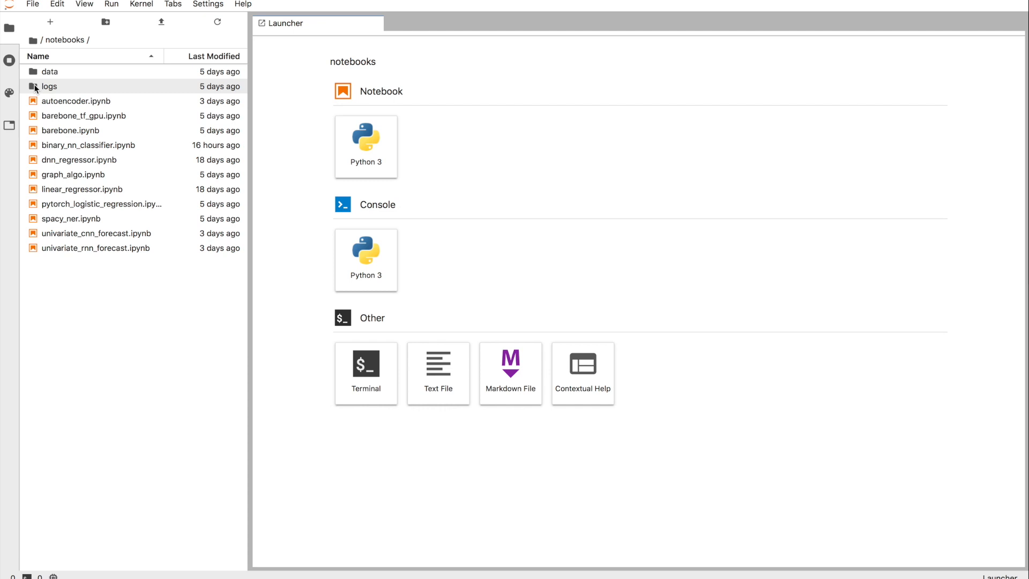
left_click(79, 160)
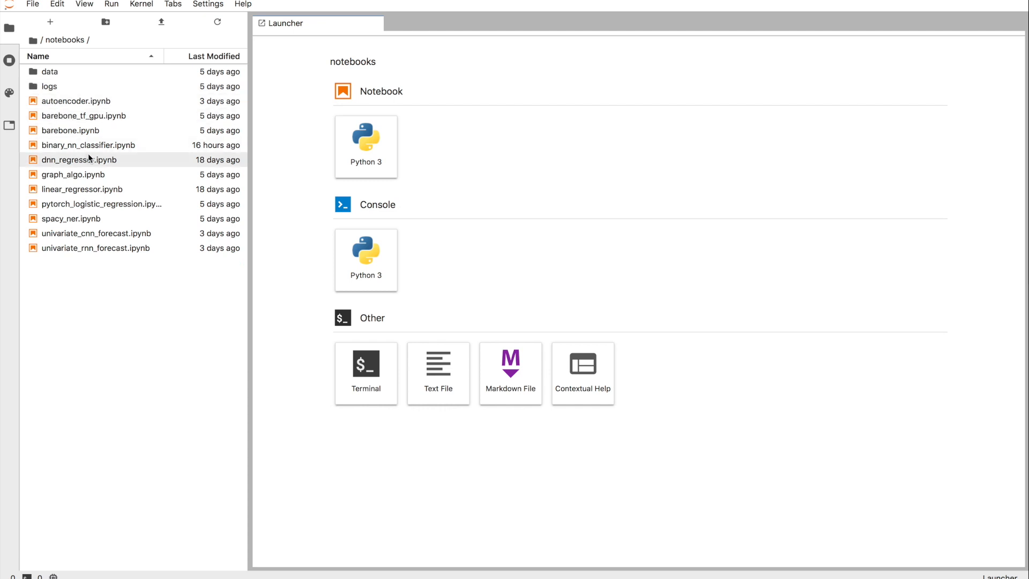
mouse_move(87, 145)
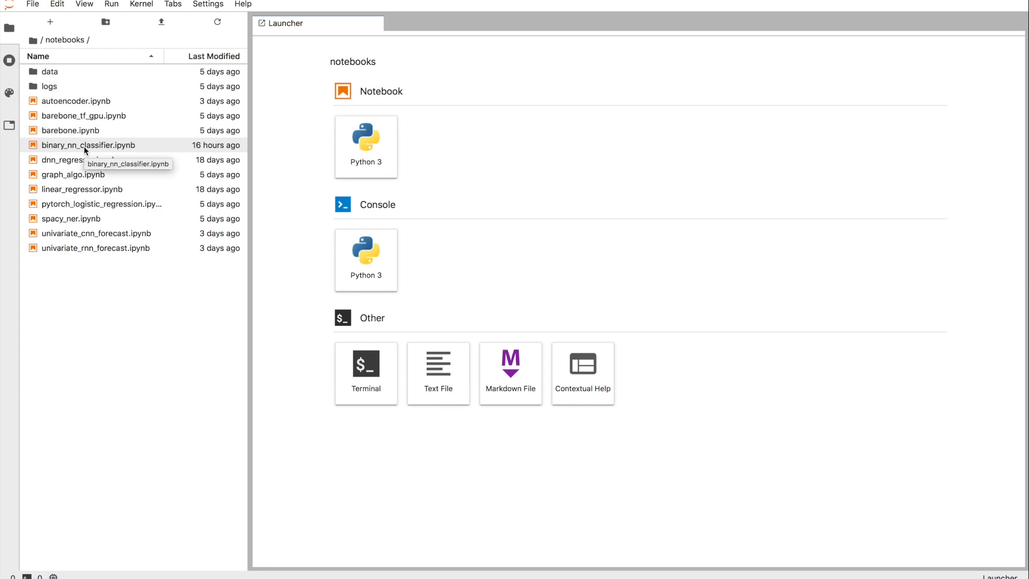
double_click(86, 145)
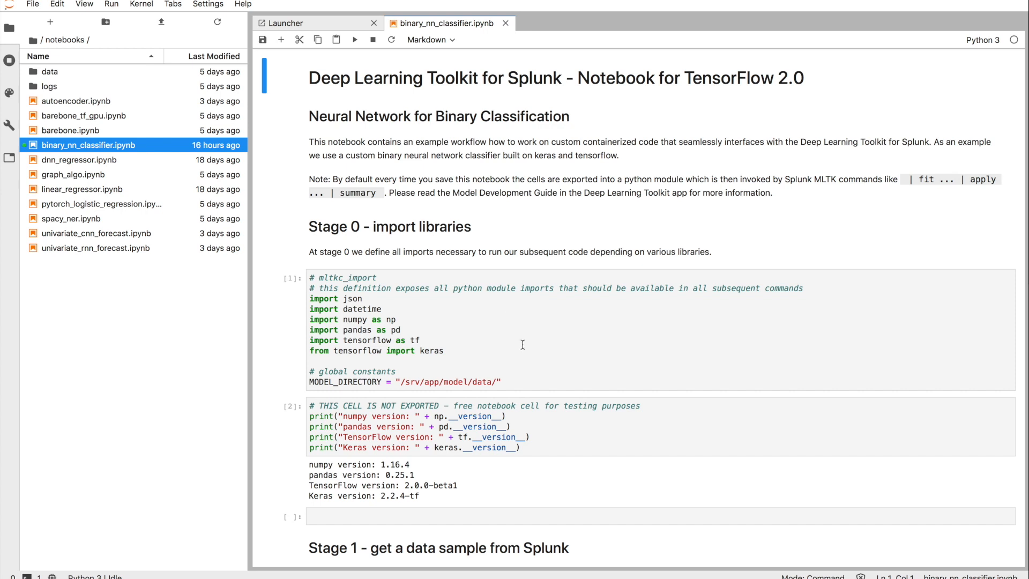
left_click(374, 350)
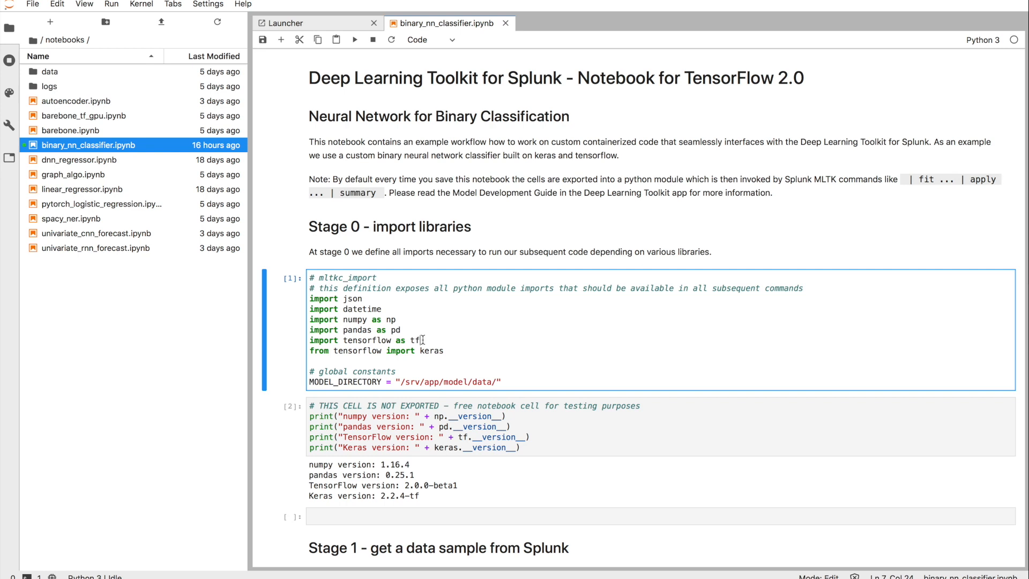
mouse_move(489, 336)
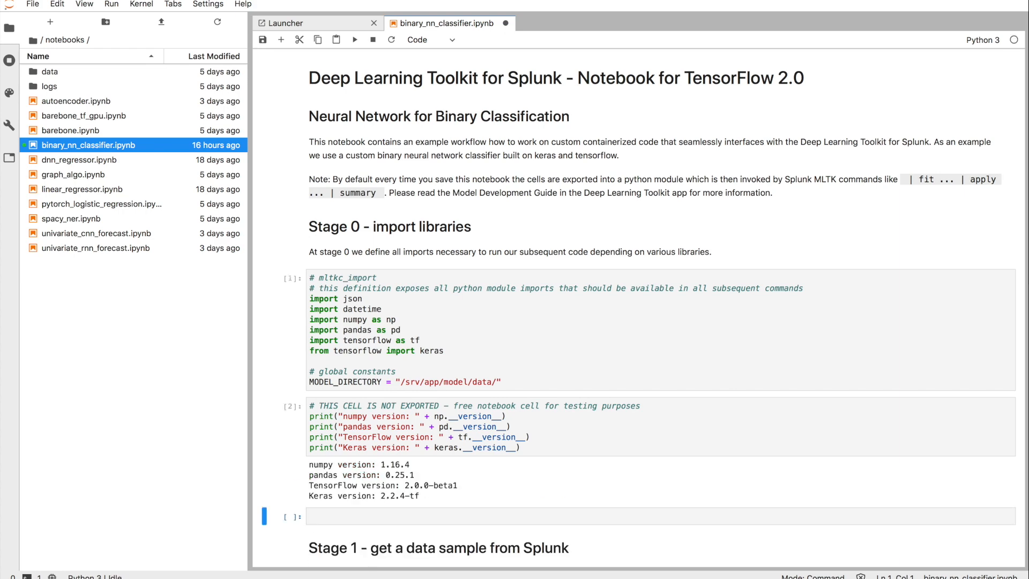
scroll("down", 3)
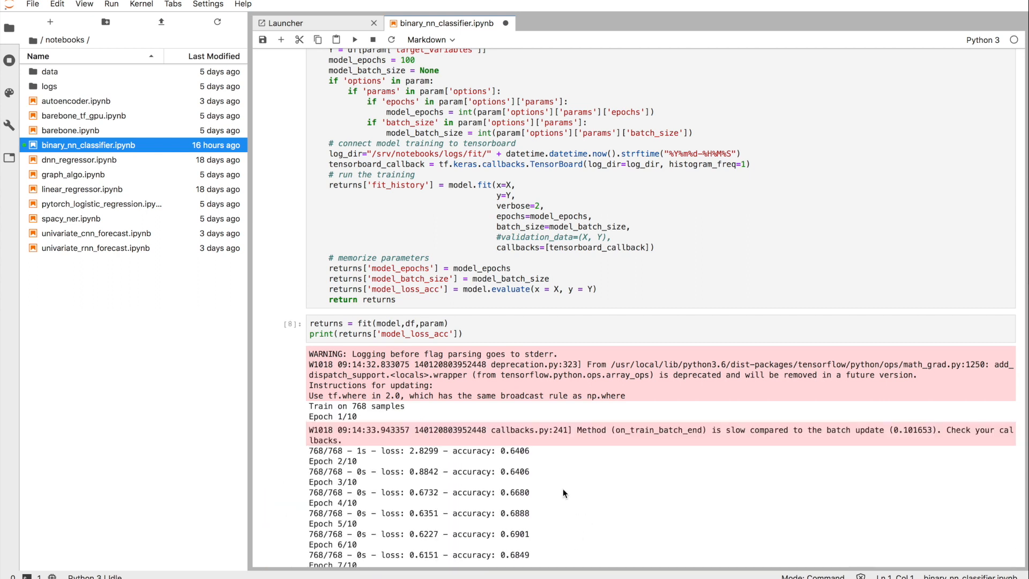
scroll("down", 3)
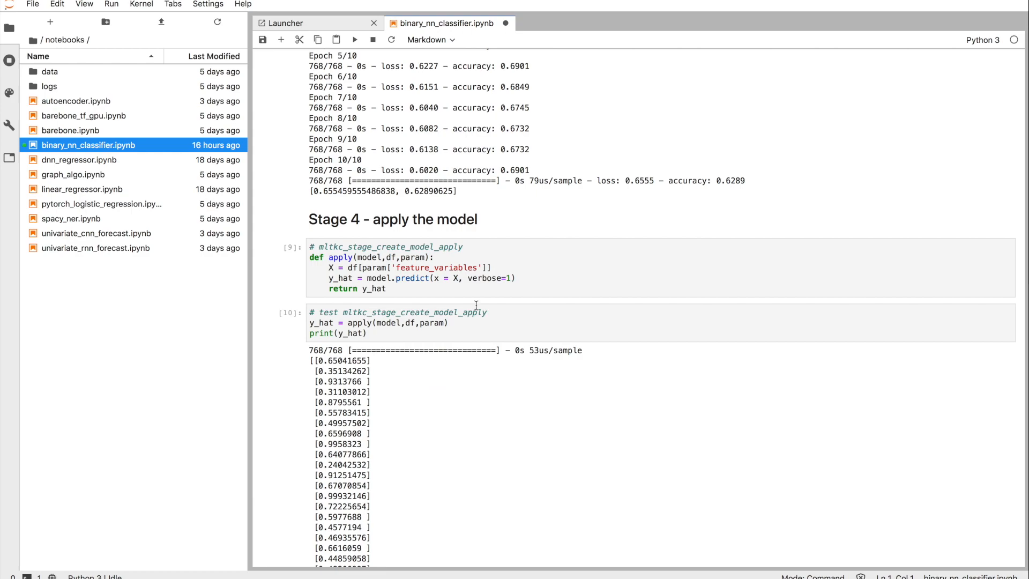
scroll("down", 3)
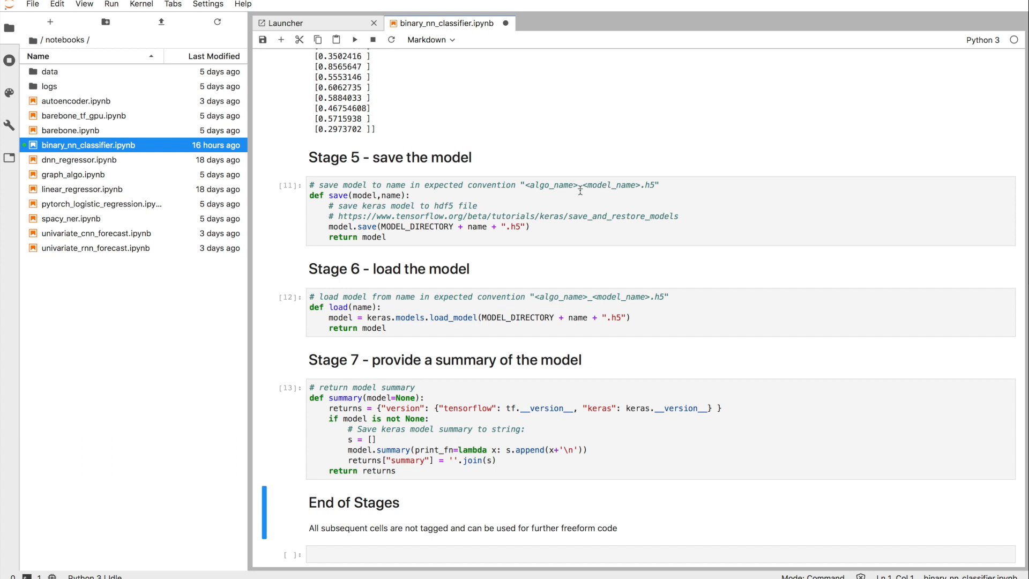
Save binary_nn_classifier.ipynb so its latest code is stored
left_click(263, 40)
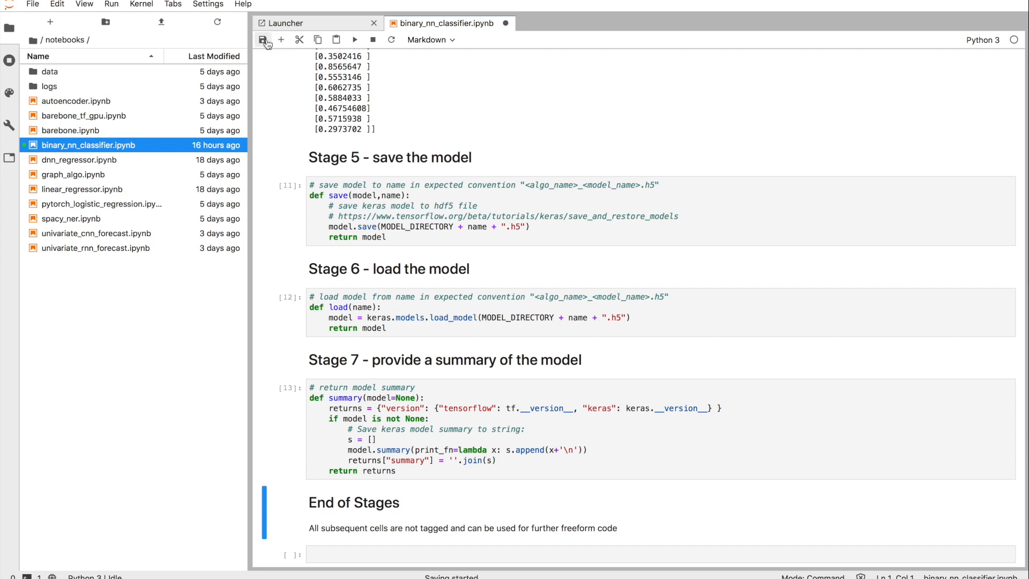
left_click(264, 40)
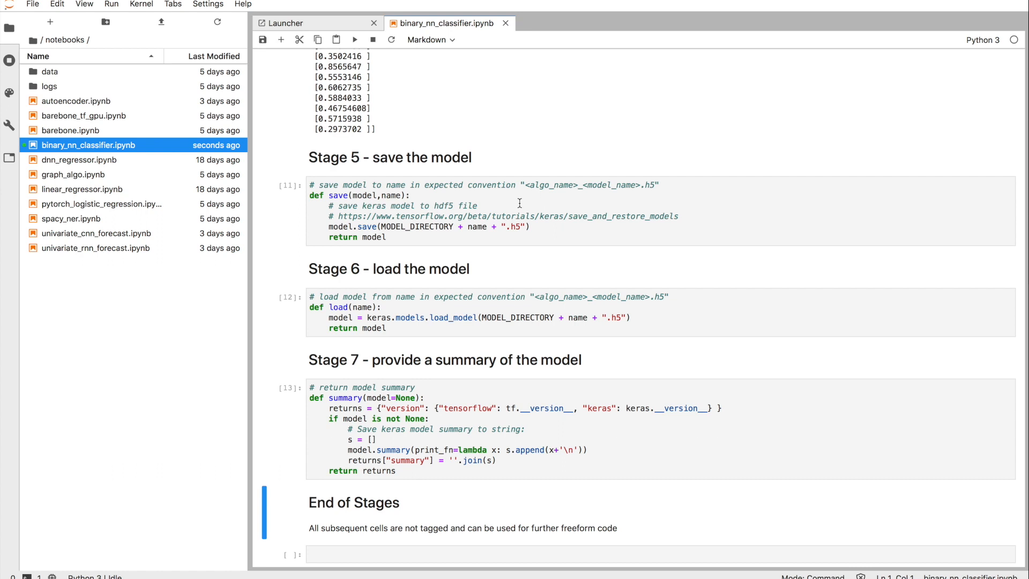
mouse_move(530, 202)
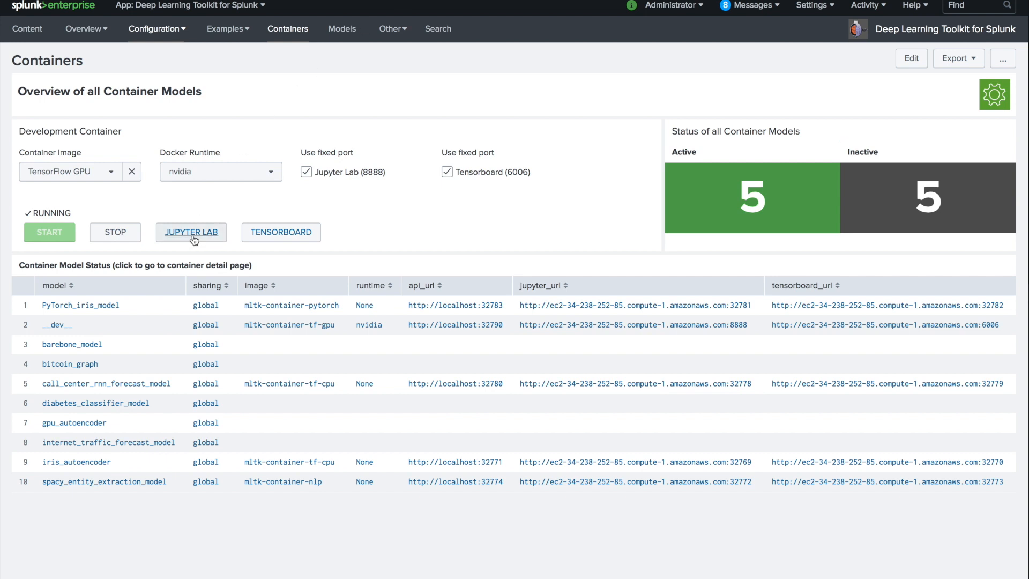
mouse_move(280, 231)
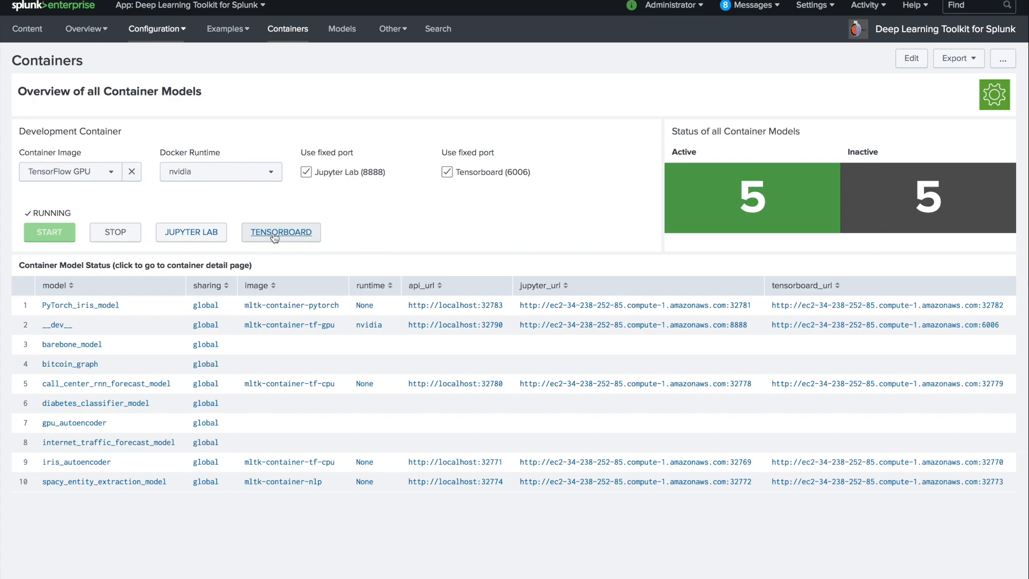
Launch TensorBoard for the running development container from the Containers page
left_click(280, 231)
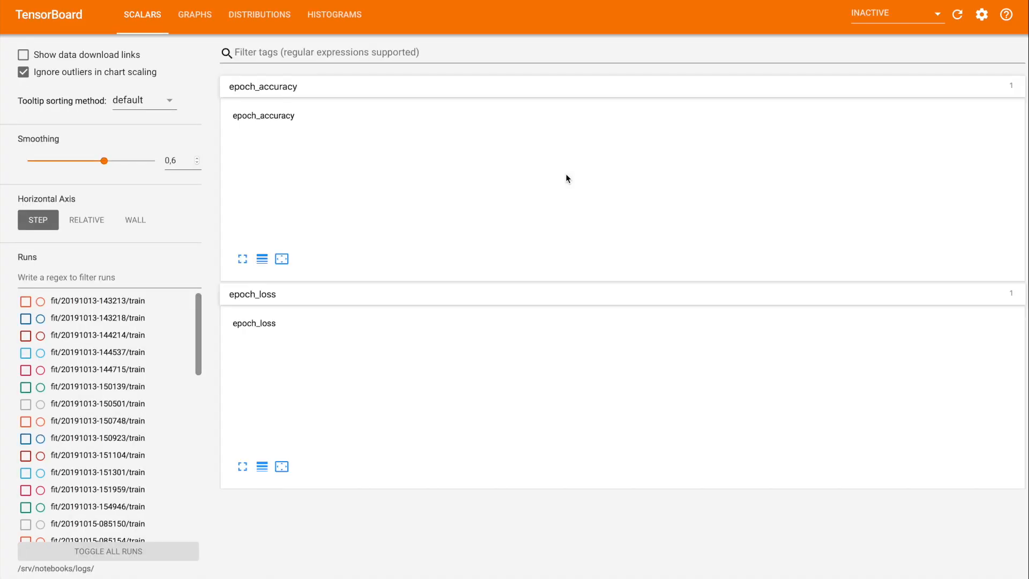
Show the latest fit run's accuracy and loss curves, then toggle all runs for comparison
scroll("down", 3)
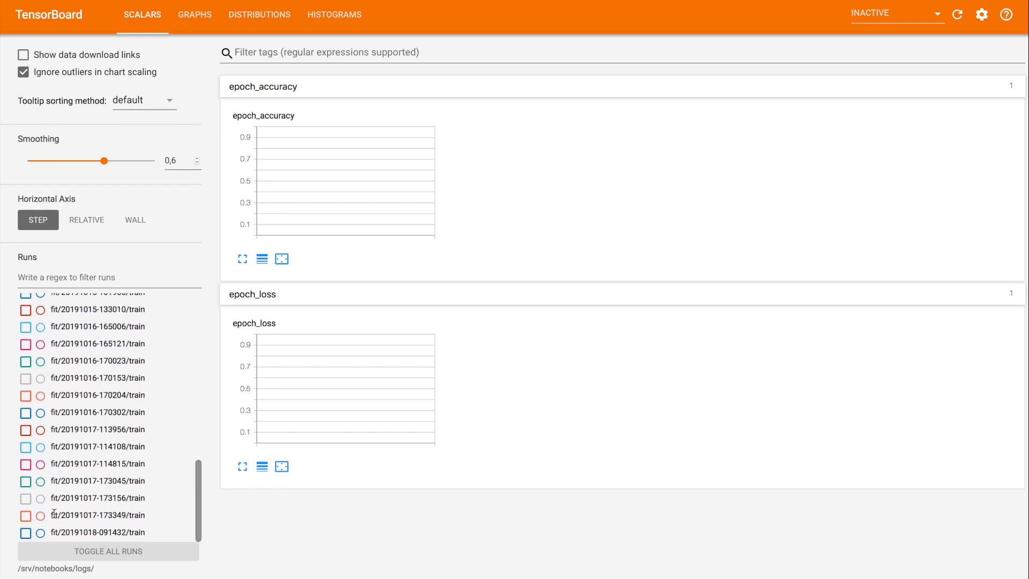
left_click(25, 533)
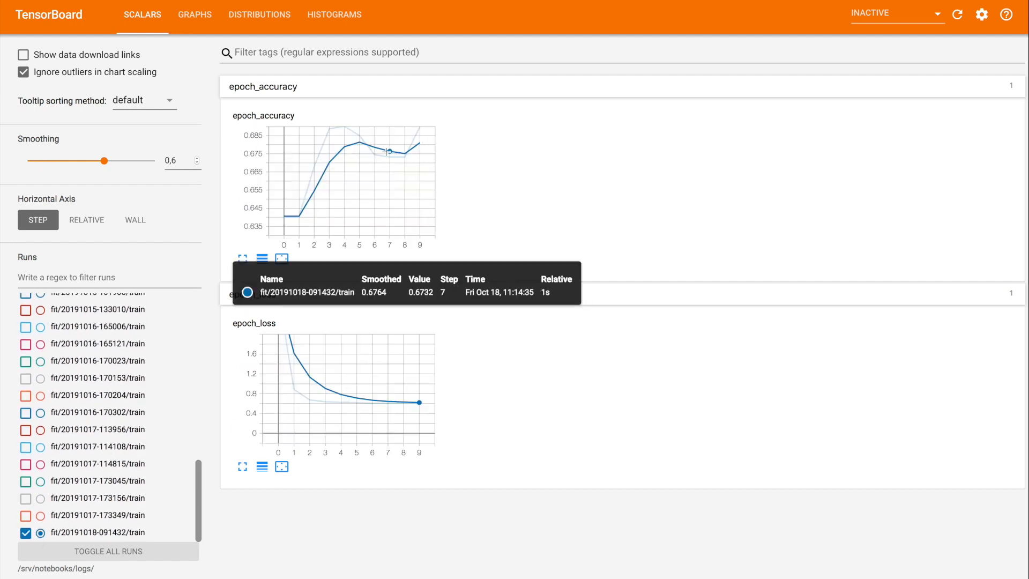
mouse_move(268, 475)
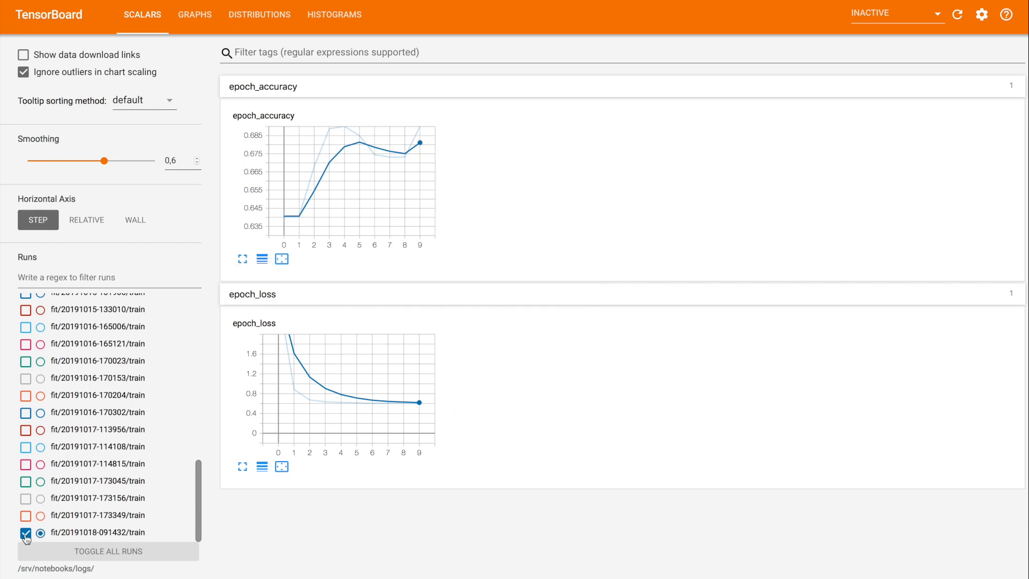
left_click(24, 533)
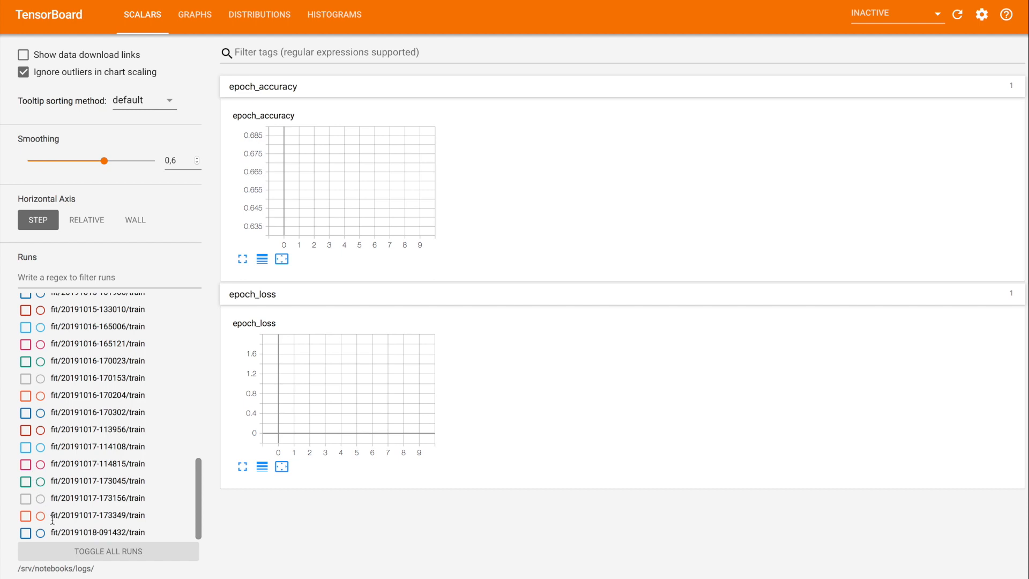
left_click(107, 550)
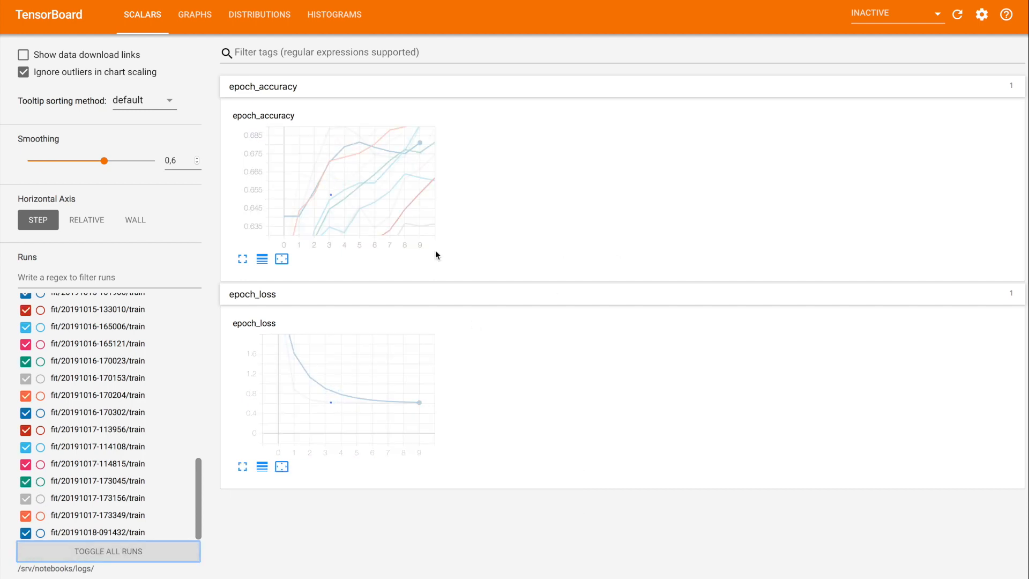
left_click(242, 258)
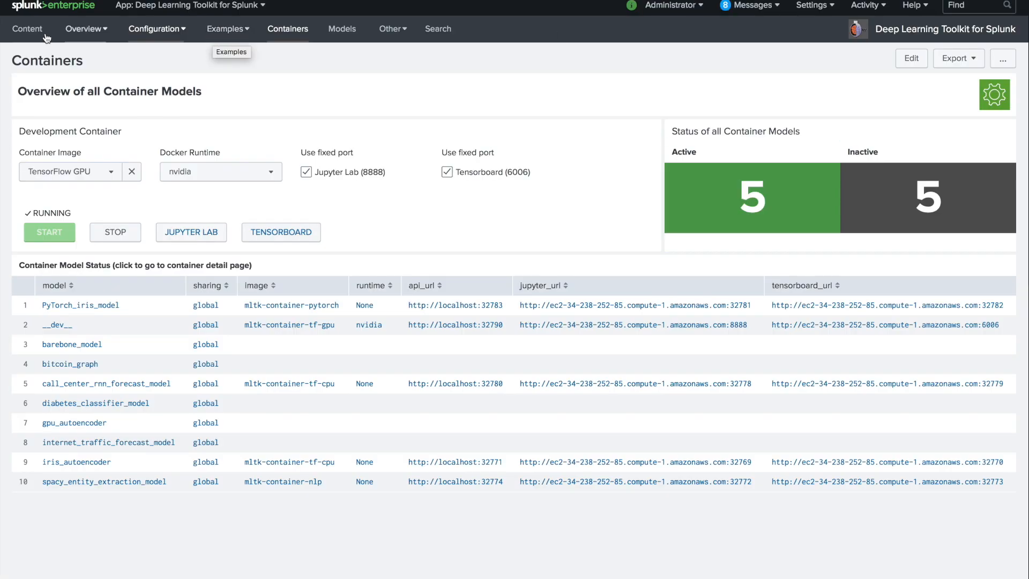
From the Content overview, load the Neural Network Classifier example dashboard
left_click(27, 27)
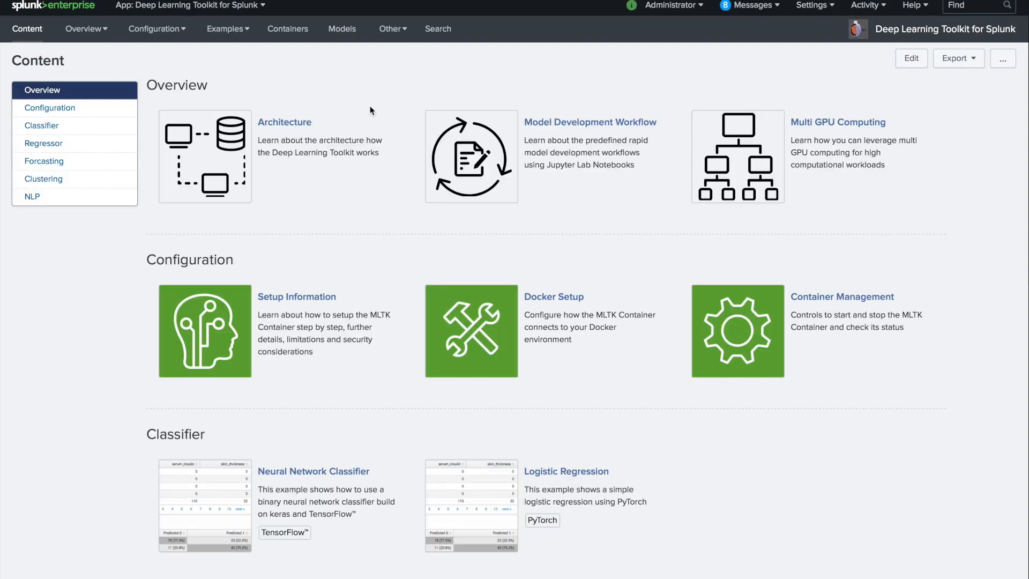
mouse_move(761, 463)
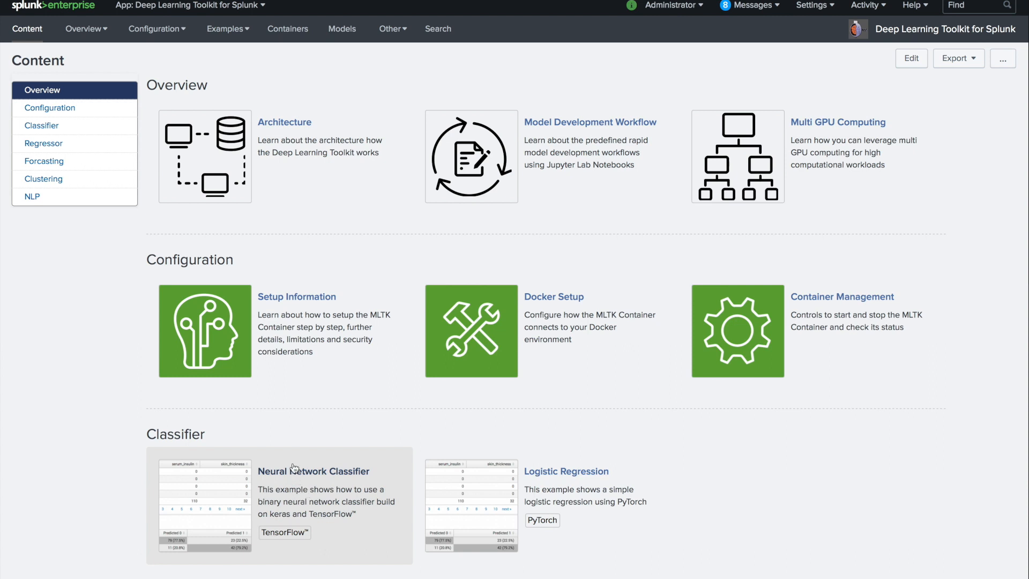
left_click(313, 471)
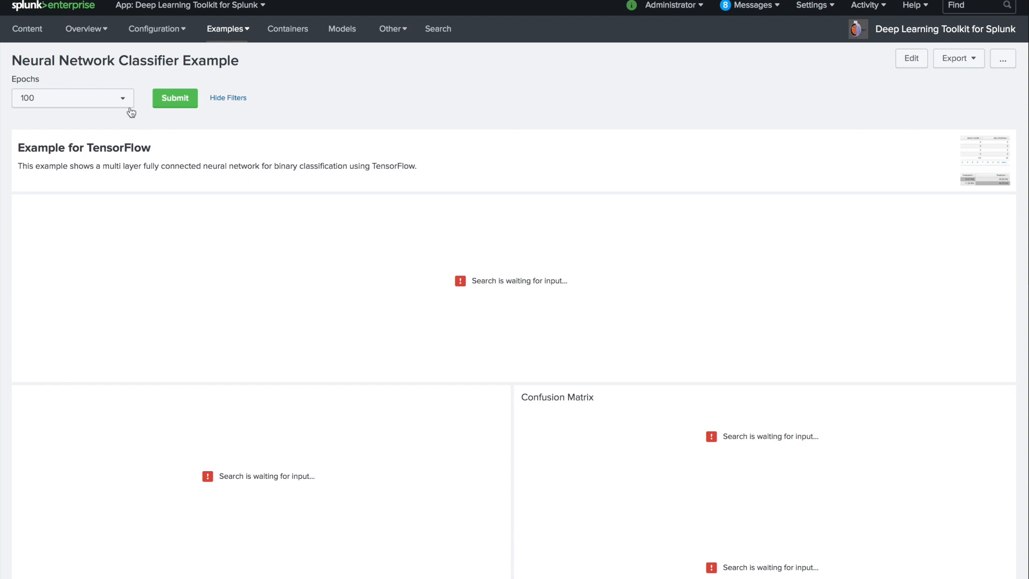
Retrain the classifier with 10 epochs, rerunning after errors to get about 0.67 accuracy and a confusion matrix
type("10")
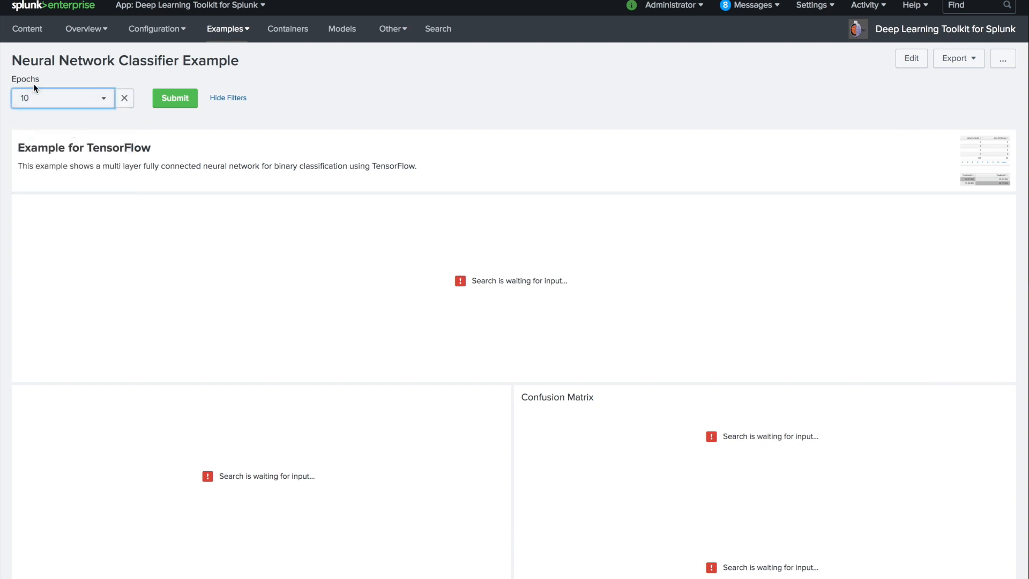
left_click(174, 97)
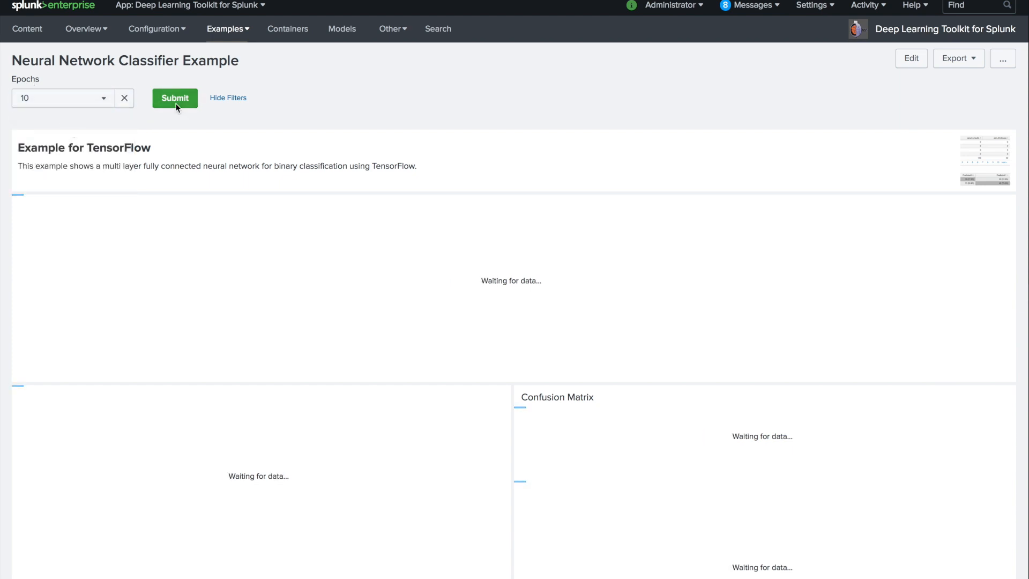
left_click(174, 97)
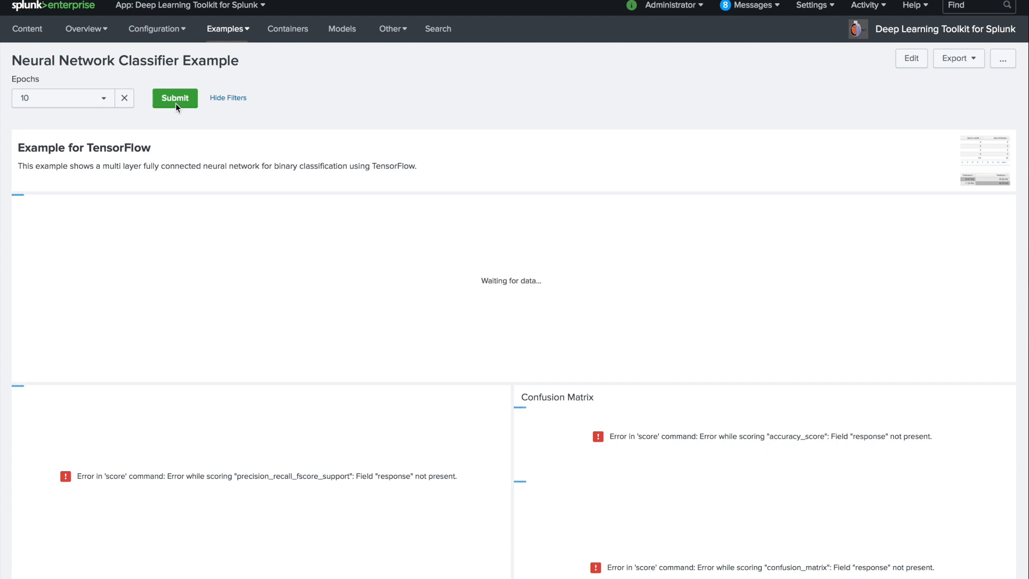
left_click(174, 98)
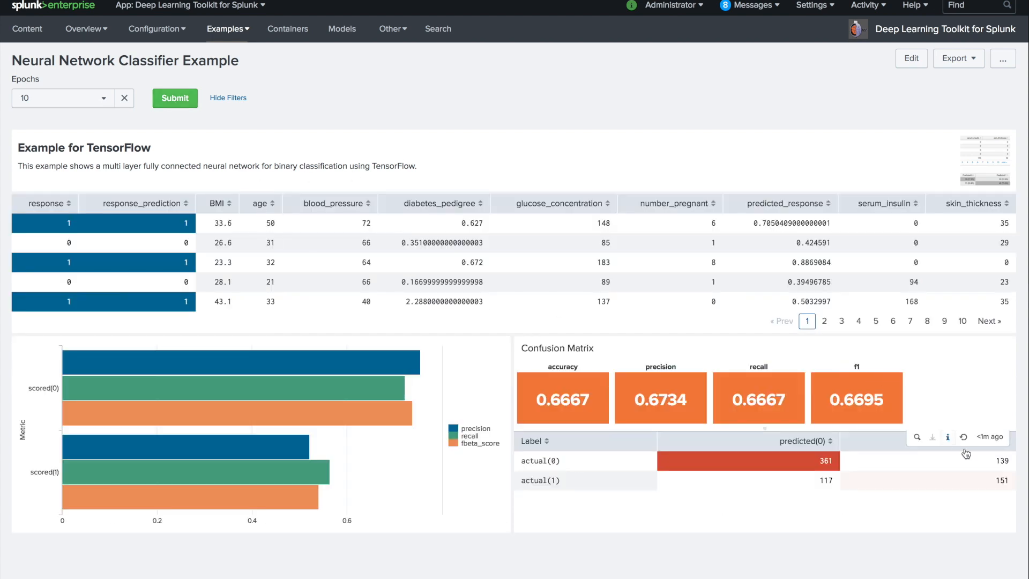
mouse_move(533, 416)
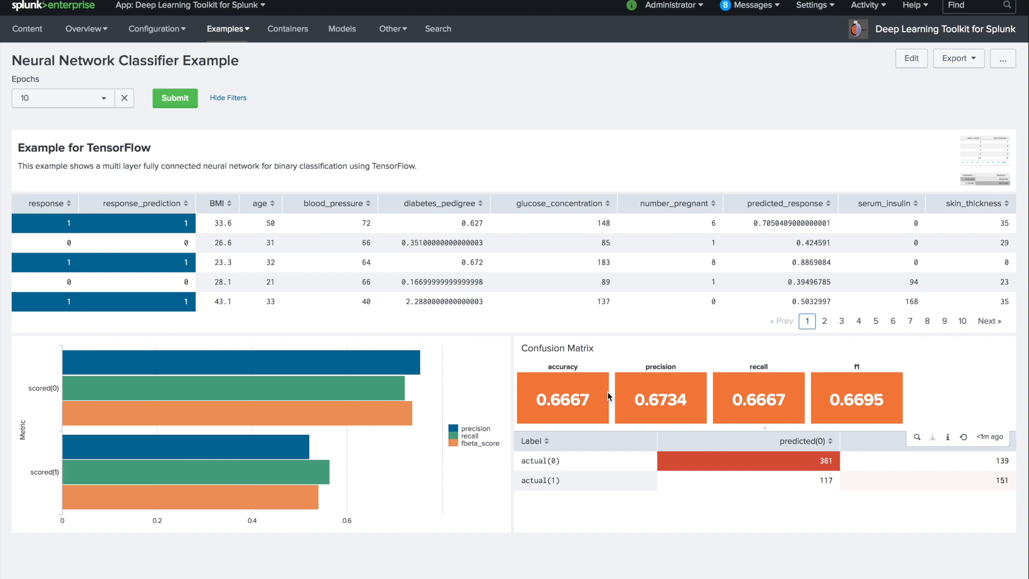
mouse_move(802, 395)
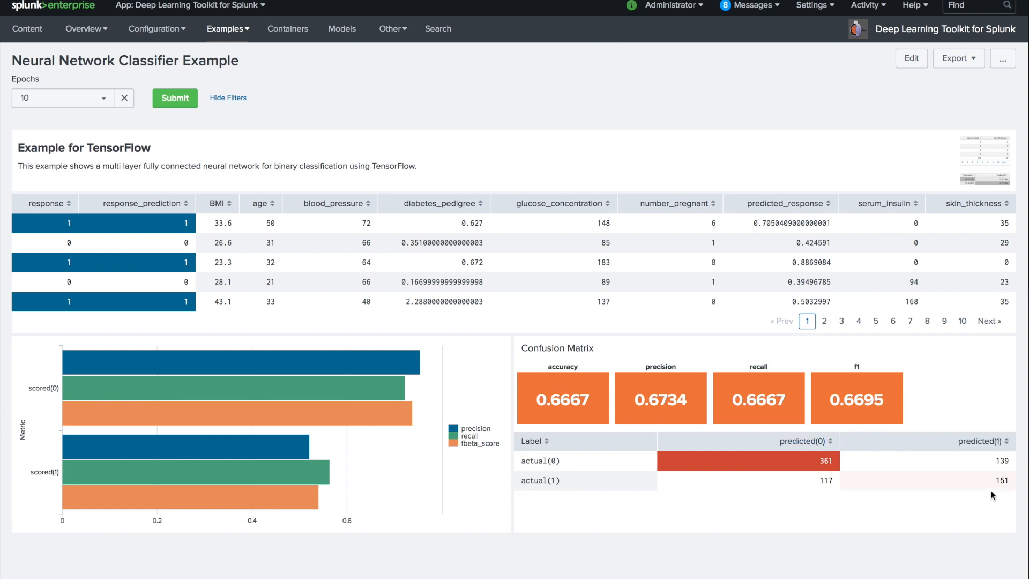
mouse_move(863, 550)
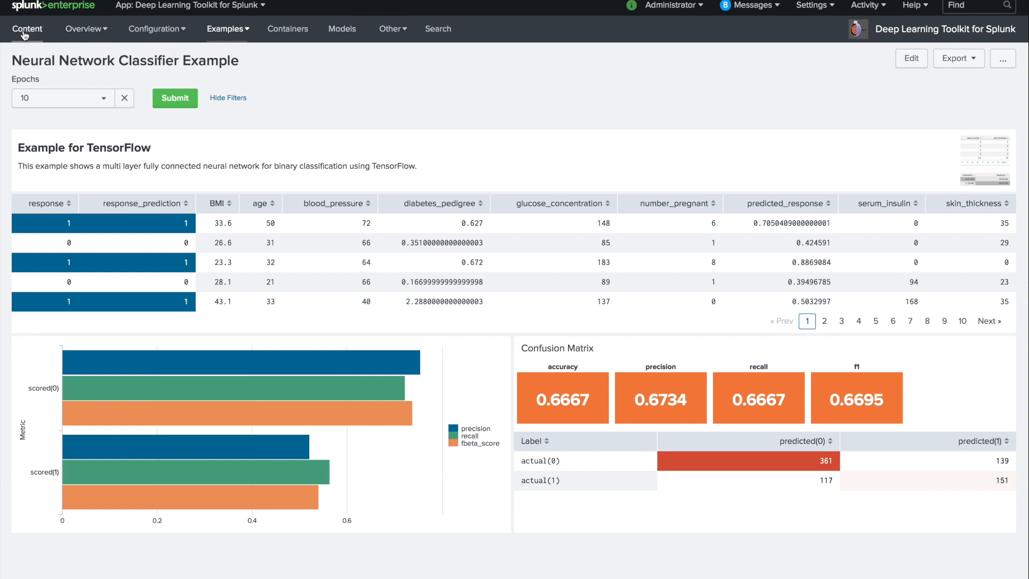
Browse the Content overview from the Classifier section down past regressor and forecasting examples
left_click(27, 28)
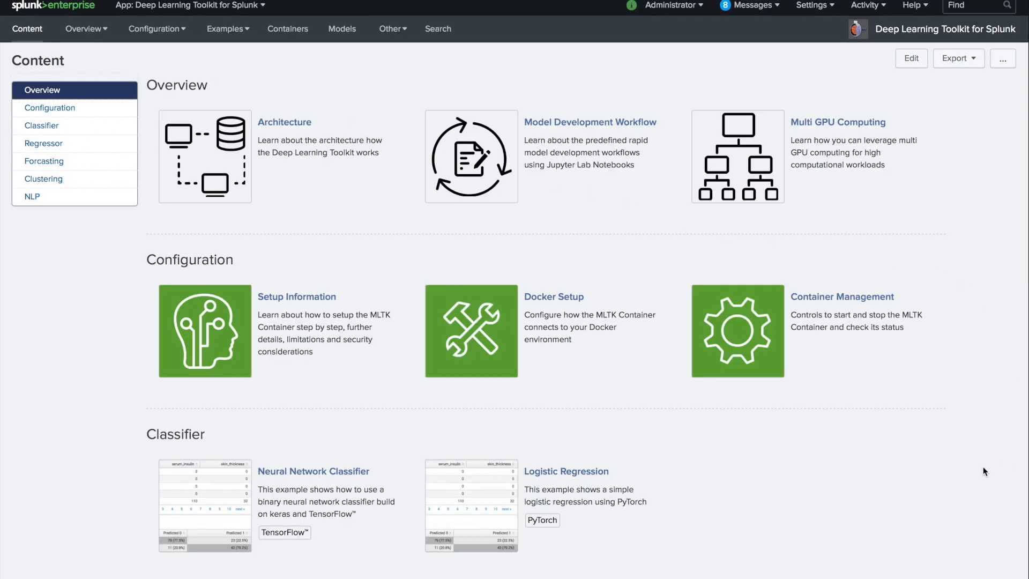
mouse_move(858, 469)
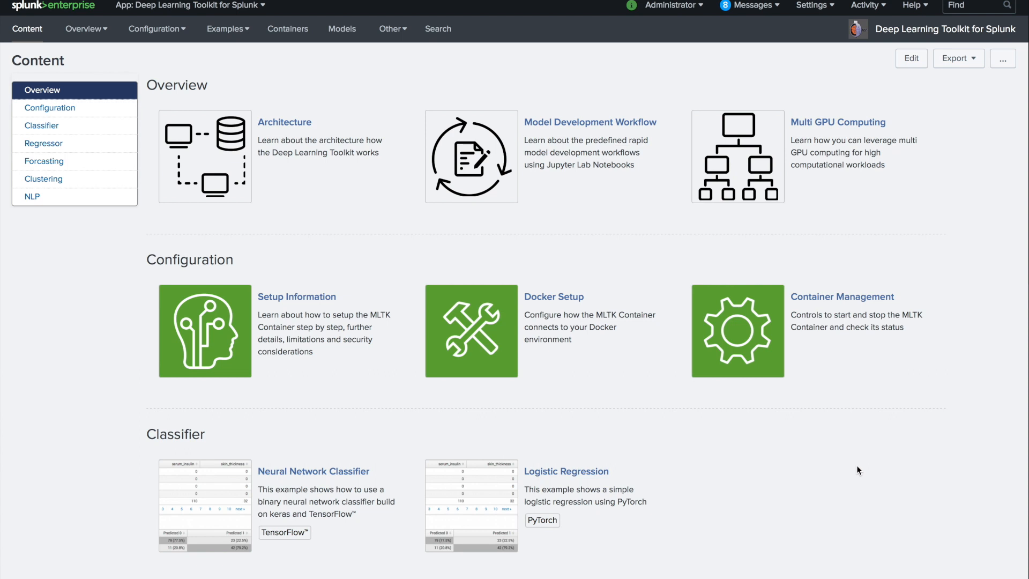
mouse_move(875, 486)
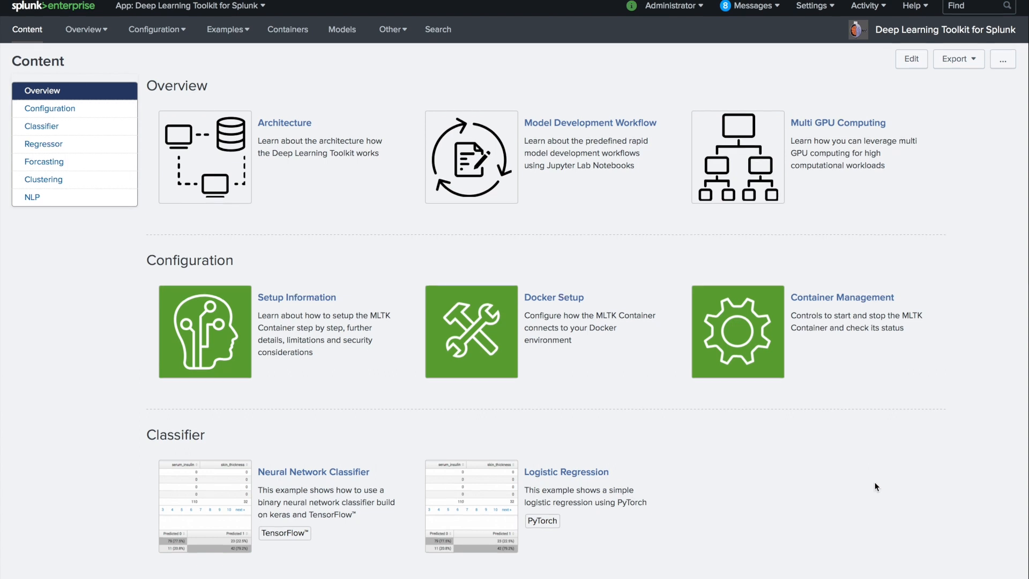
scroll("down", 3)
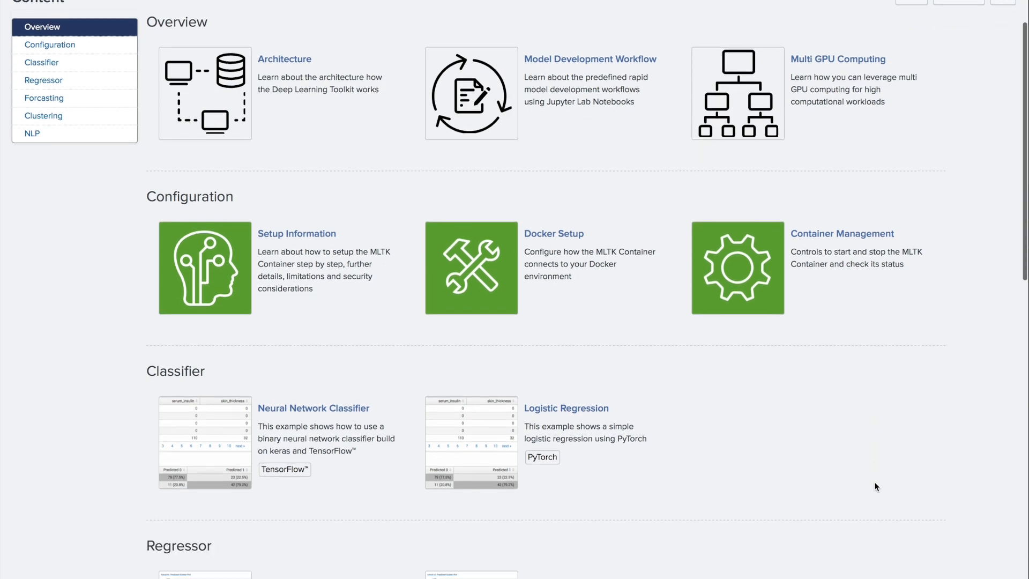
left_click(42, 62)
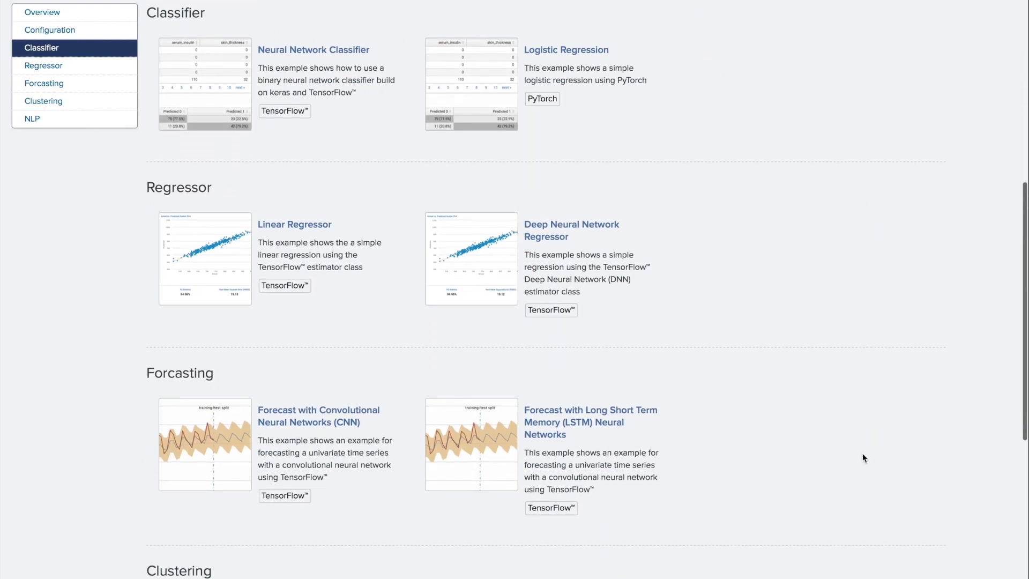
mouse_move(322, 446)
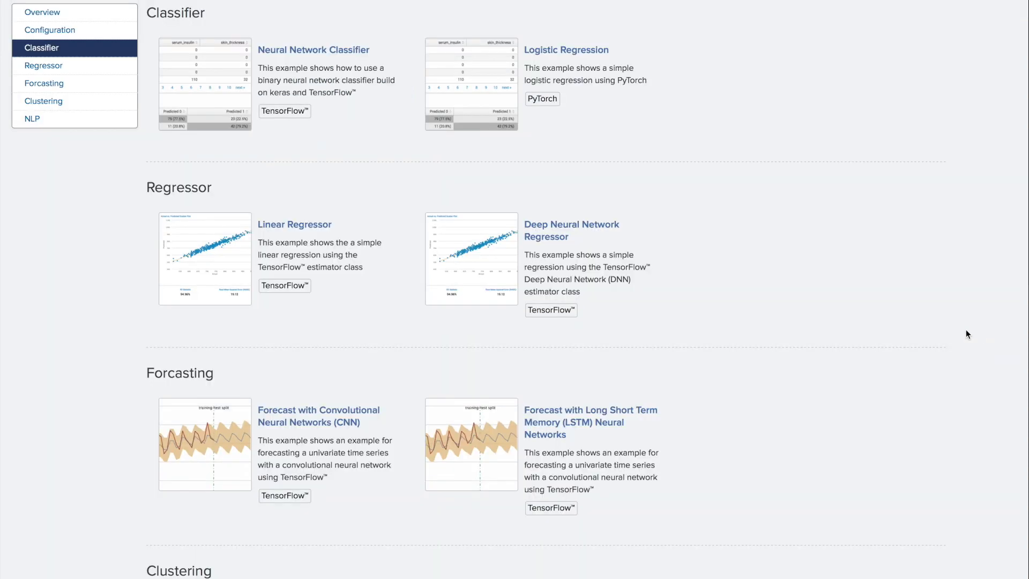
scroll("down", 3)
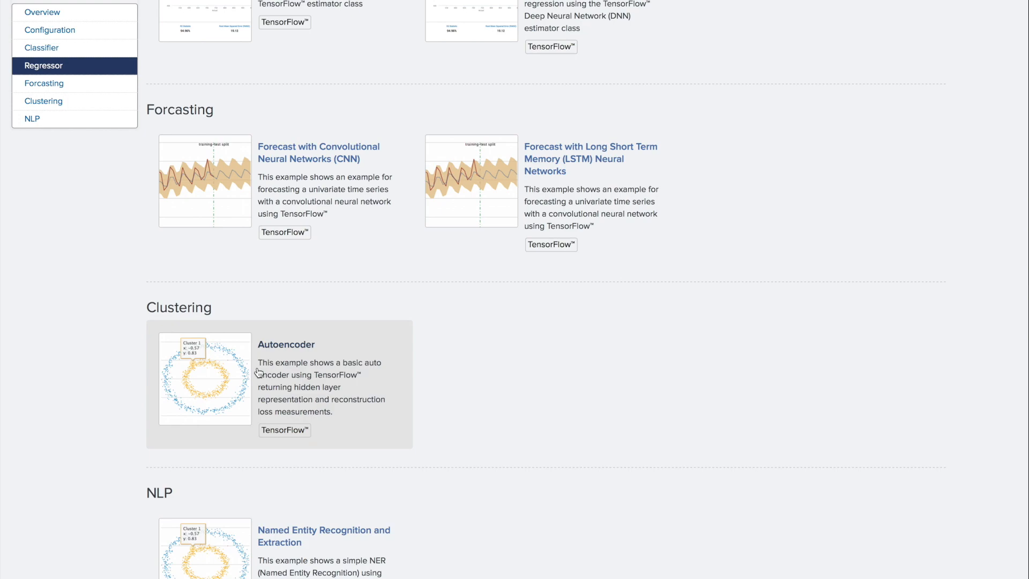
left_click(286, 344)
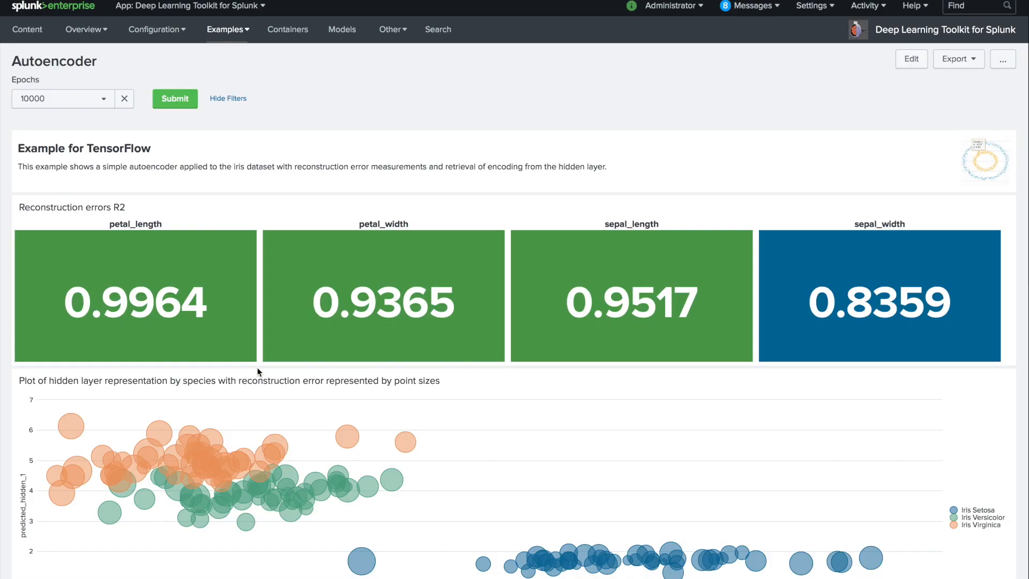
mouse_move(565, 423)
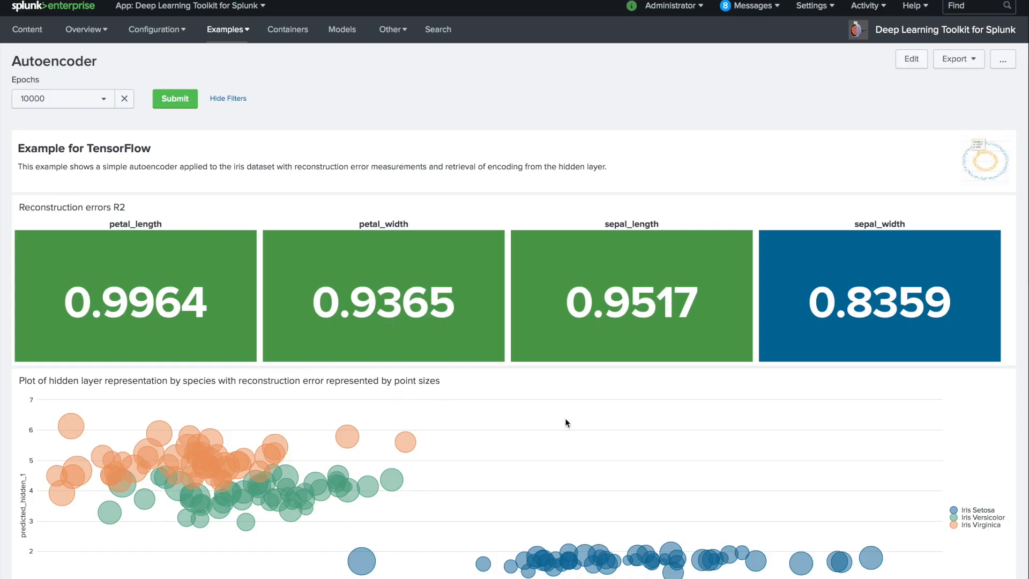
scroll("down", 3)
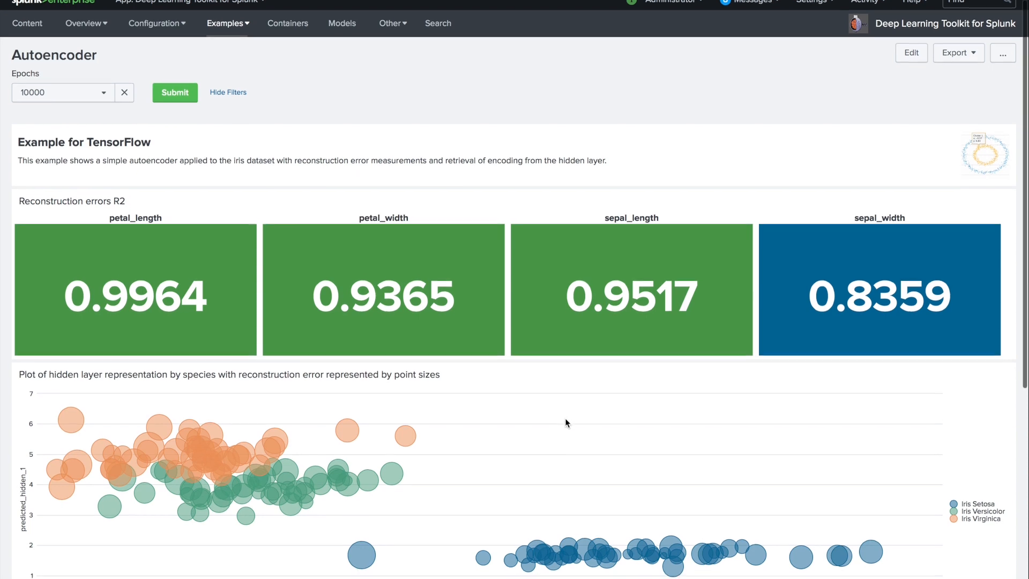
scroll("down", 3)
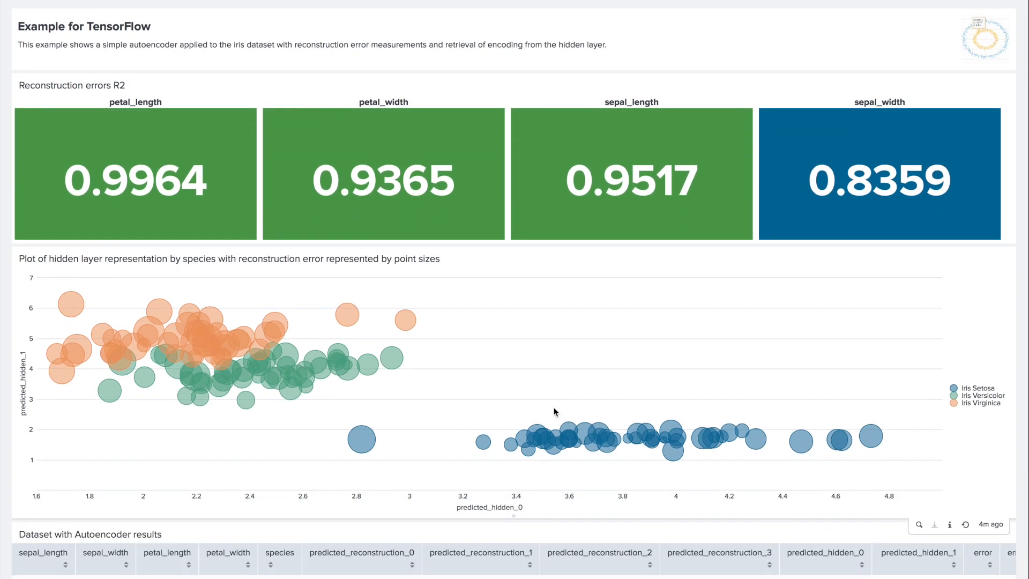
left_click(978, 388)
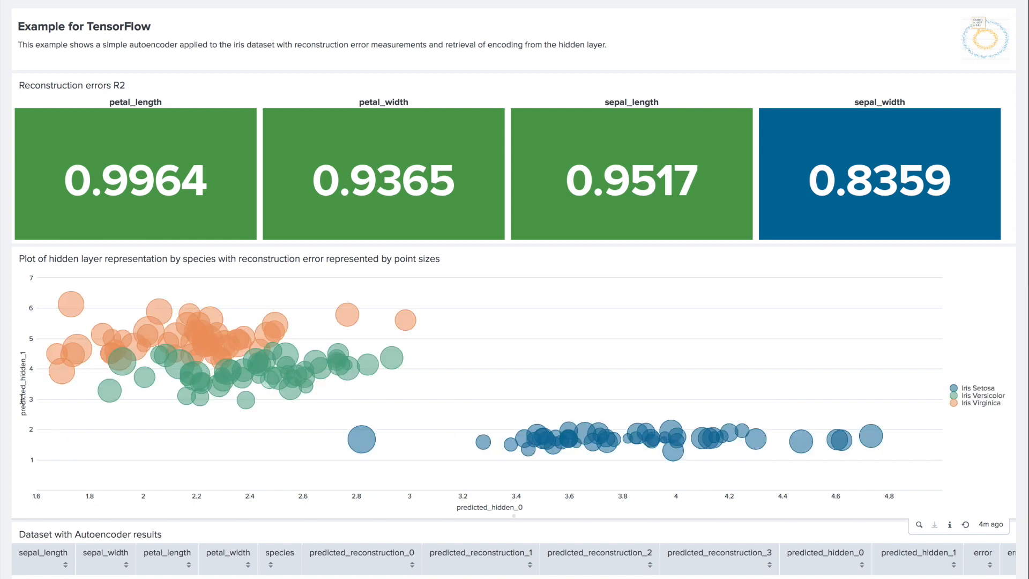
mouse_move(521, 518)
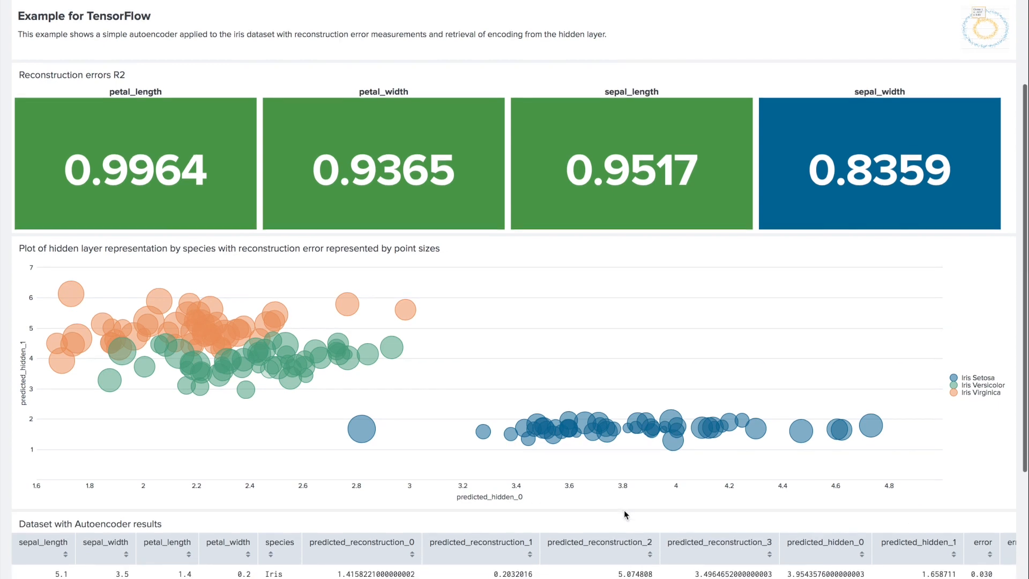
scroll("down", 3)
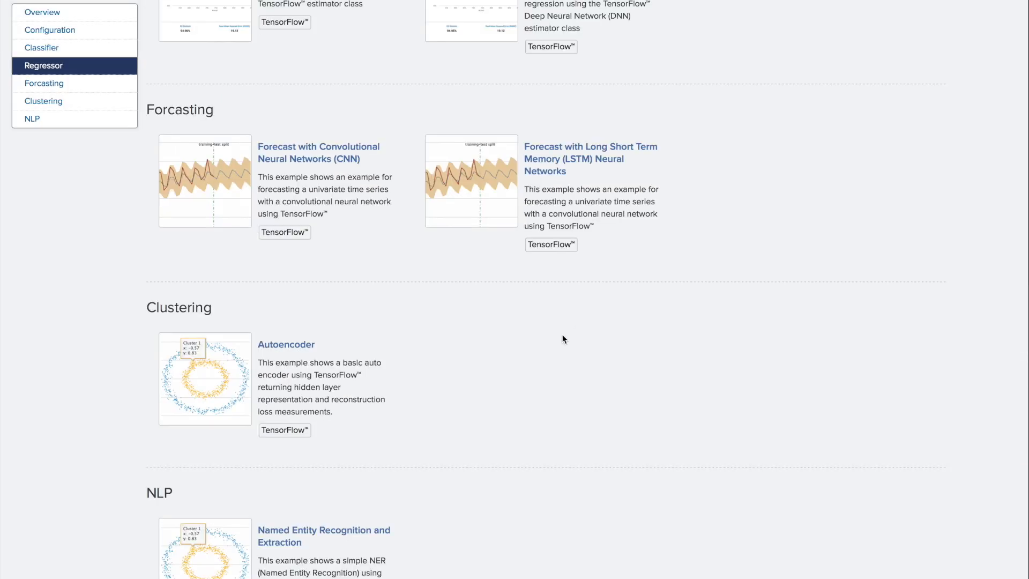
From the NLP section, launch the Named Entity Recognition and Extraction example
left_click(31, 119)
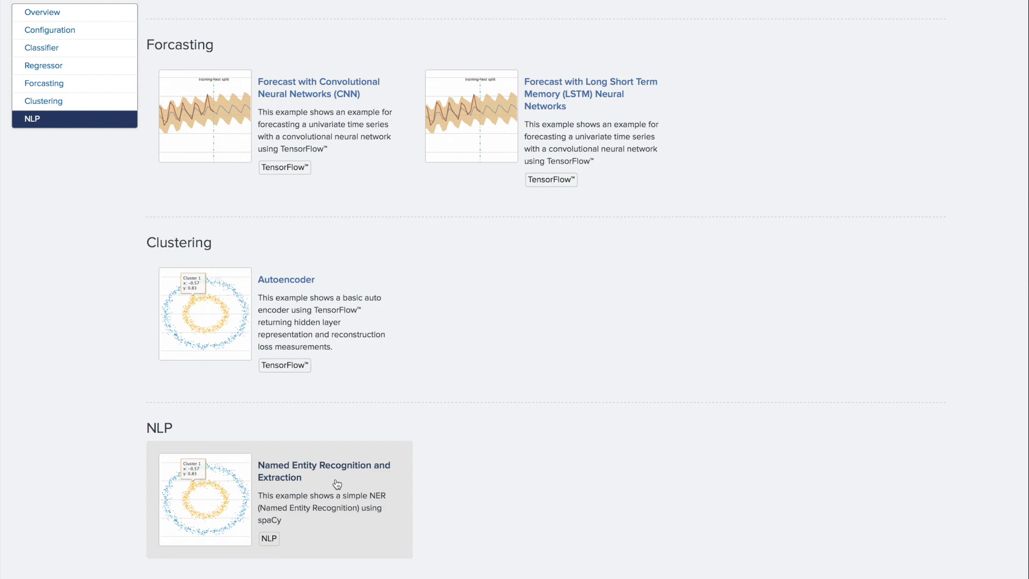
left_click(324, 470)
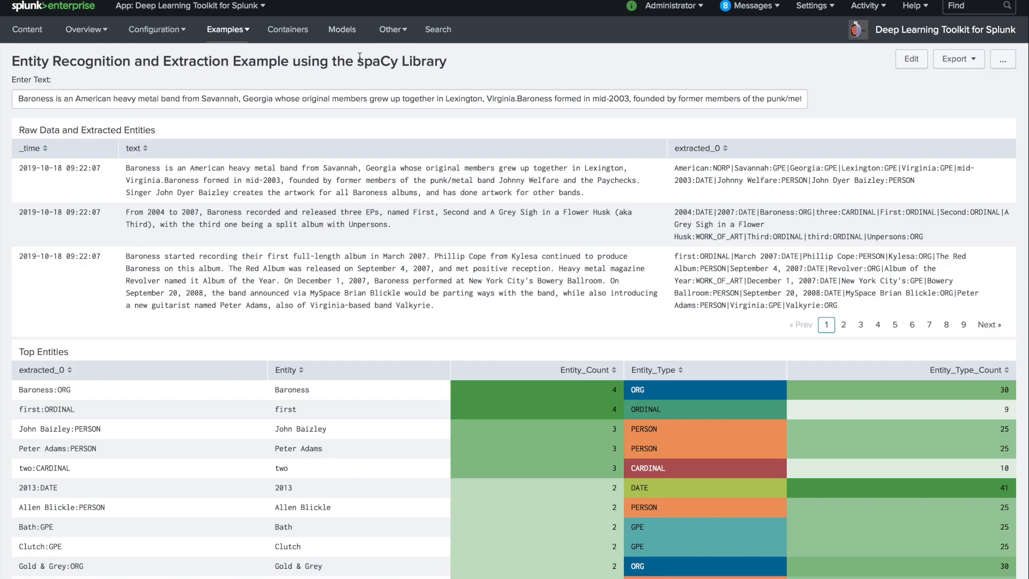
Select the entire sample text in the Enter Text field of the spaCy example
left_click(359, 98)
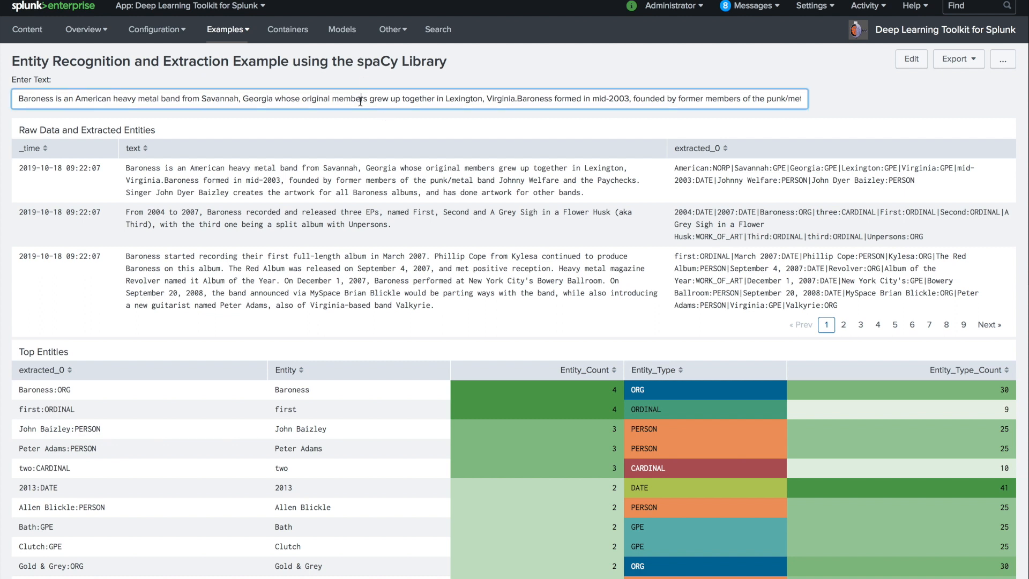
triple_click(262, 99)
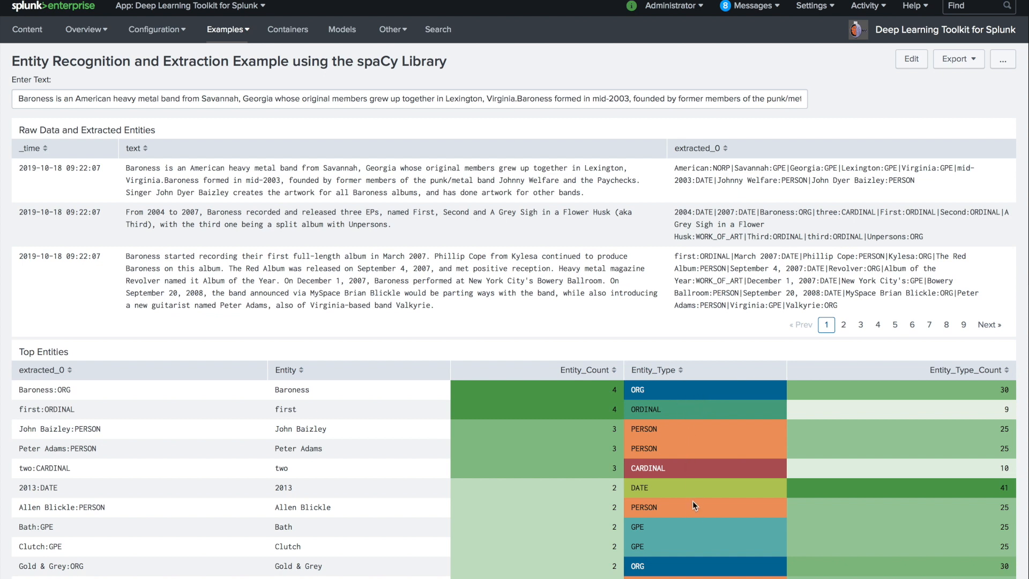
mouse_move(689, 572)
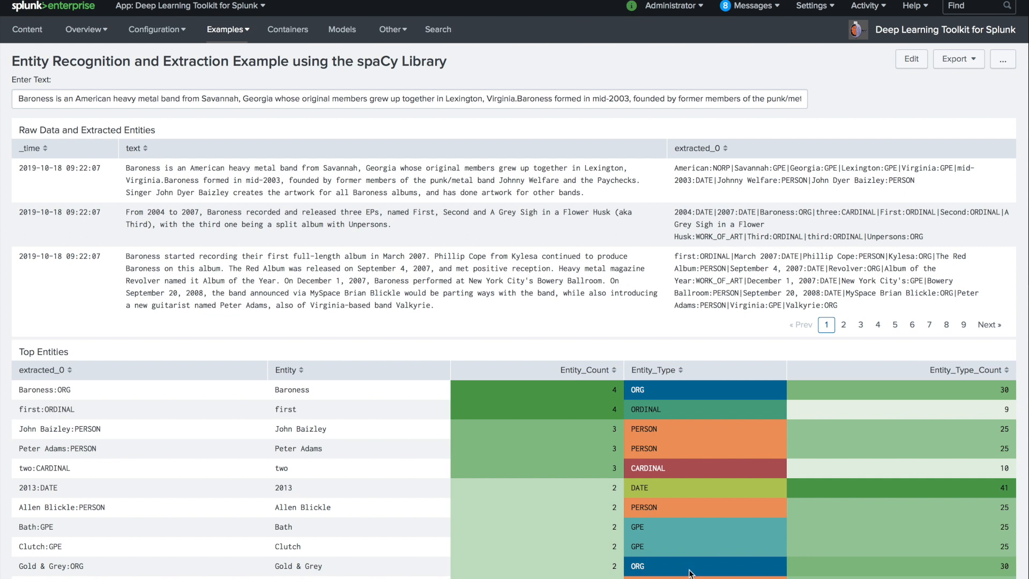
mouse_move(160, 553)
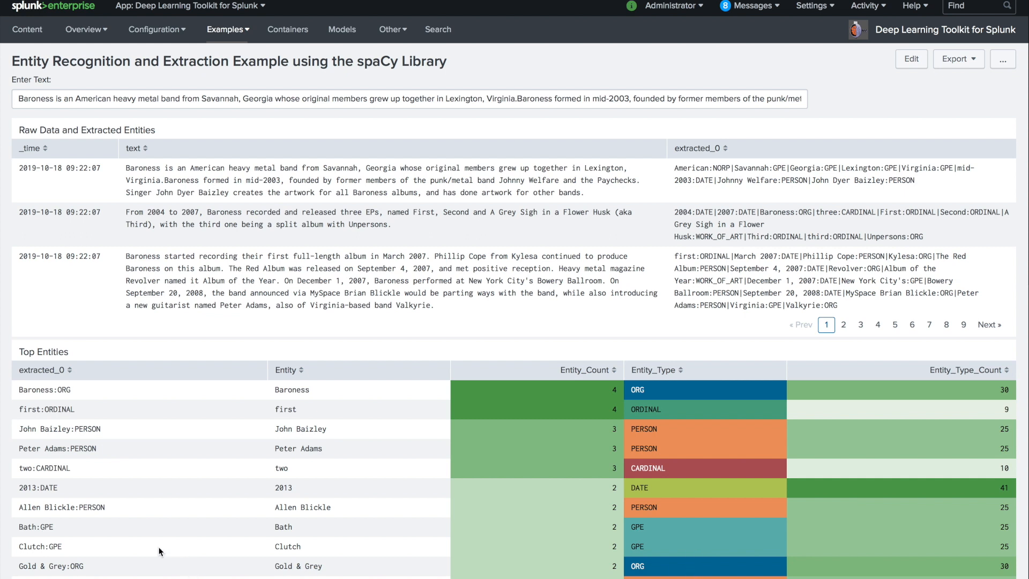
mouse_move(528, 496)
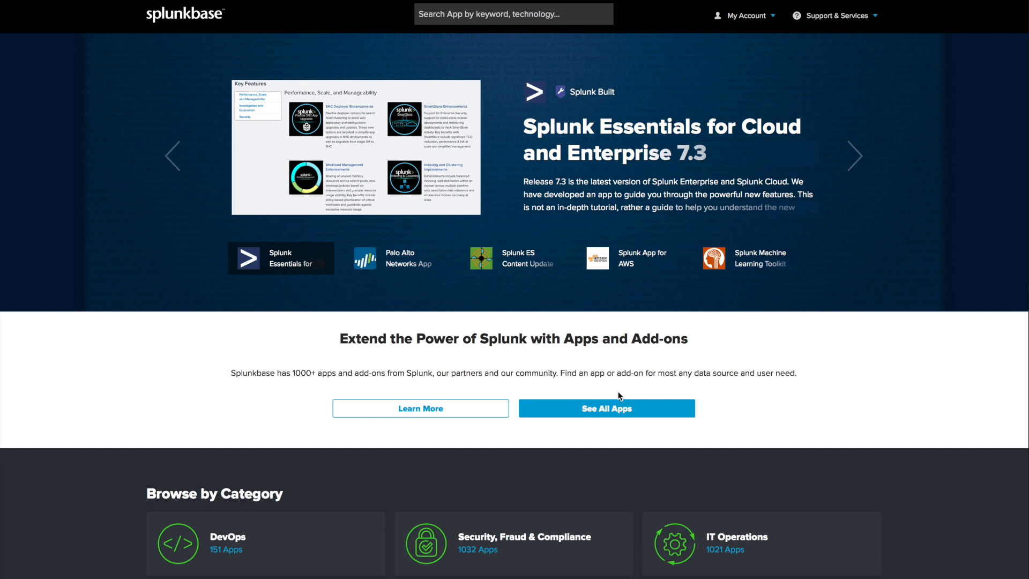
Reach the Deep Learning Toolkit for Splunk listing via the Splunkbase search bar
left_click(512, 14)
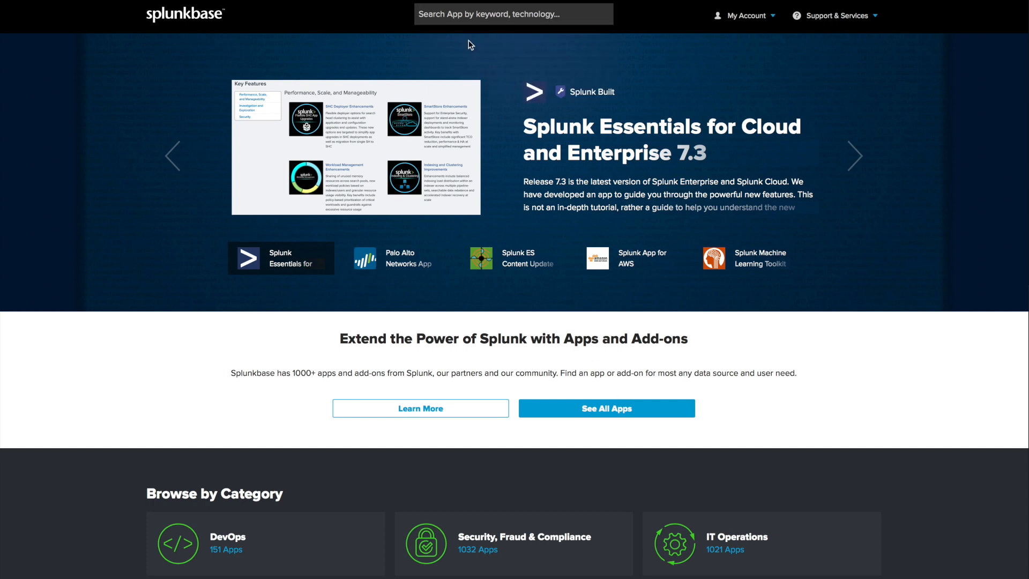
left_click(714, 257)
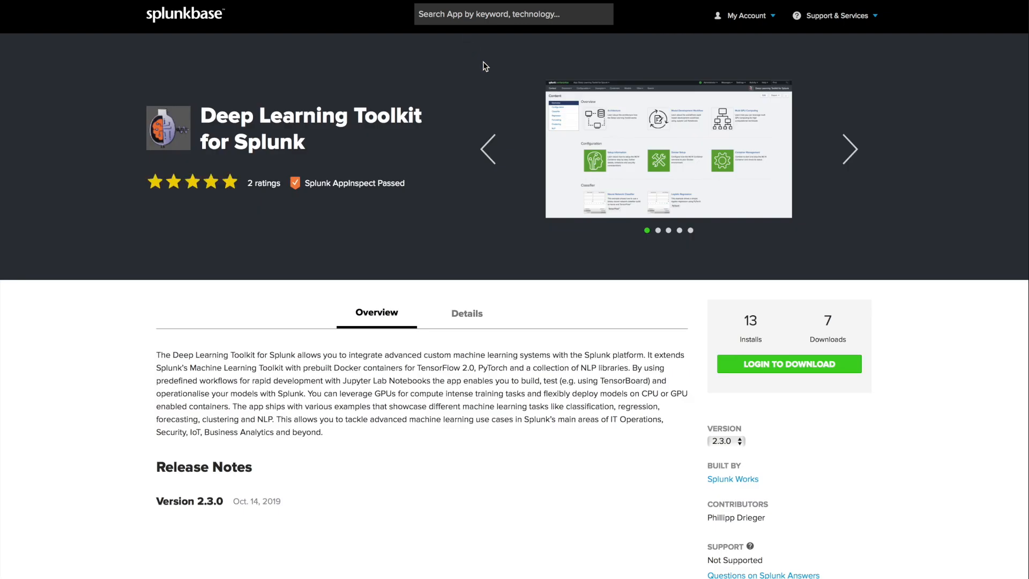